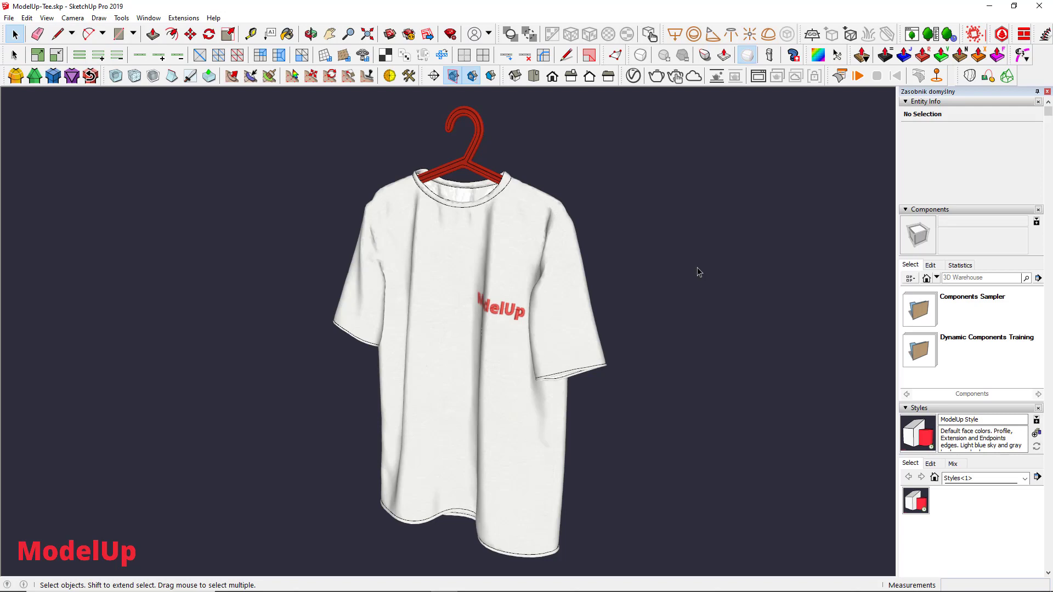
- Open the Window menu to enable the Outliner and Materials trays
left_click(149, 17)
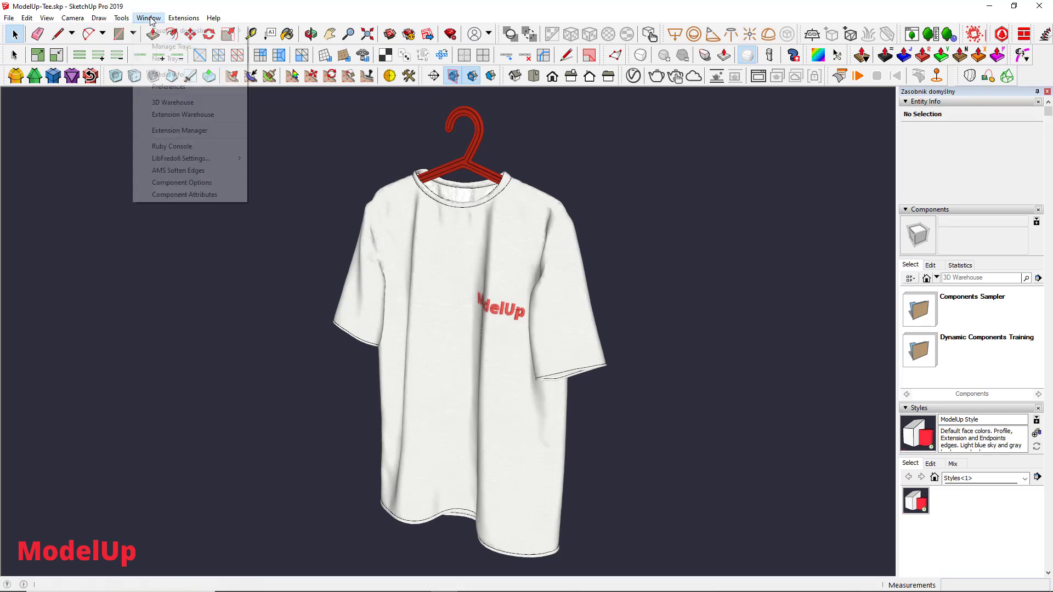
mouse_move(173, 30)
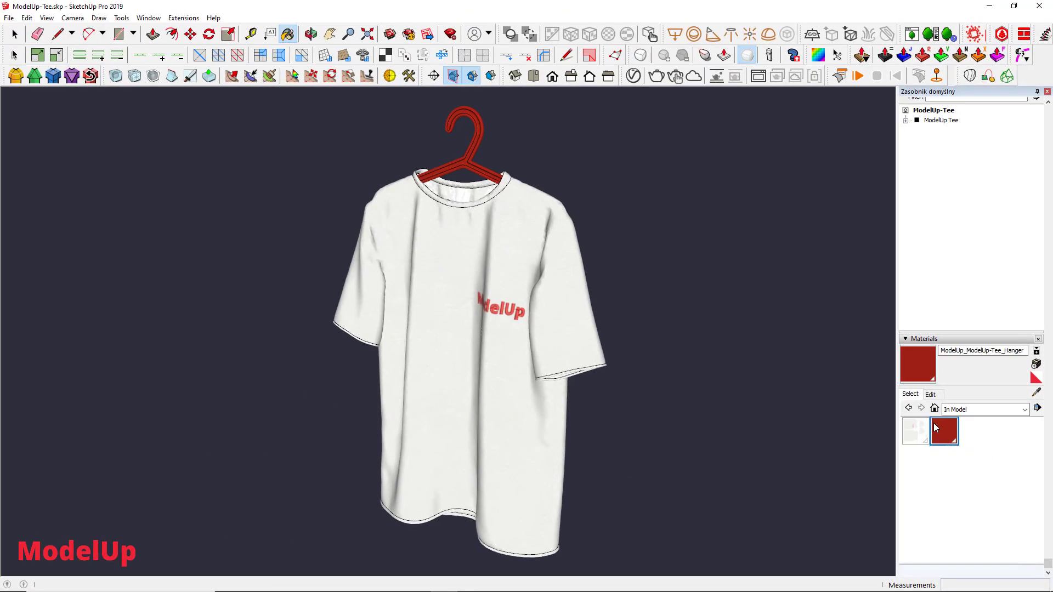
- Edit the hanger material, trying green on the colour wheel before settling on dark grey
left_click(930, 395)
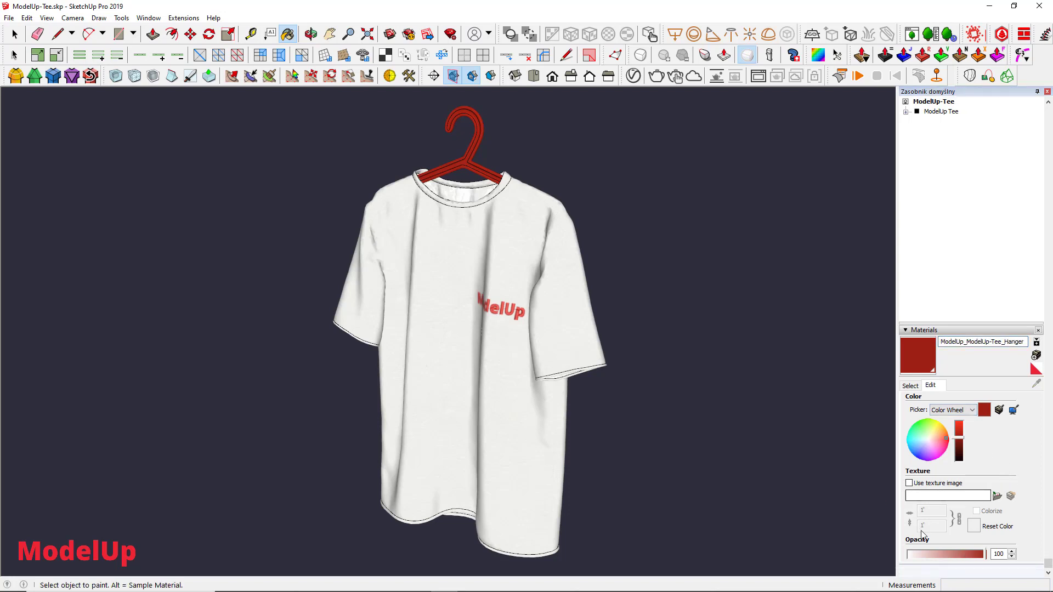
mouse_move(1026, 526)
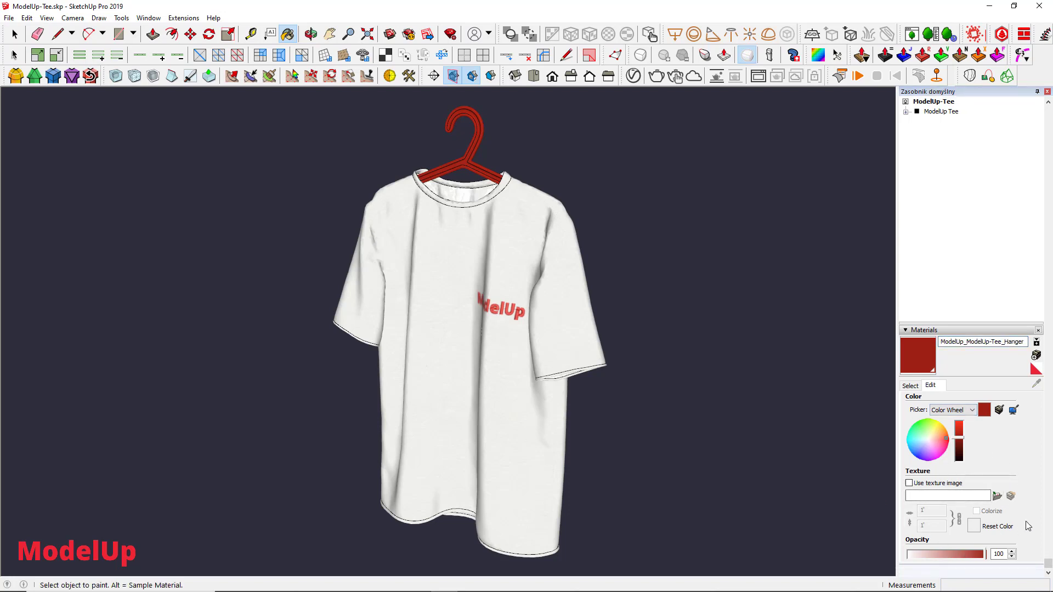
left_click(939, 432)
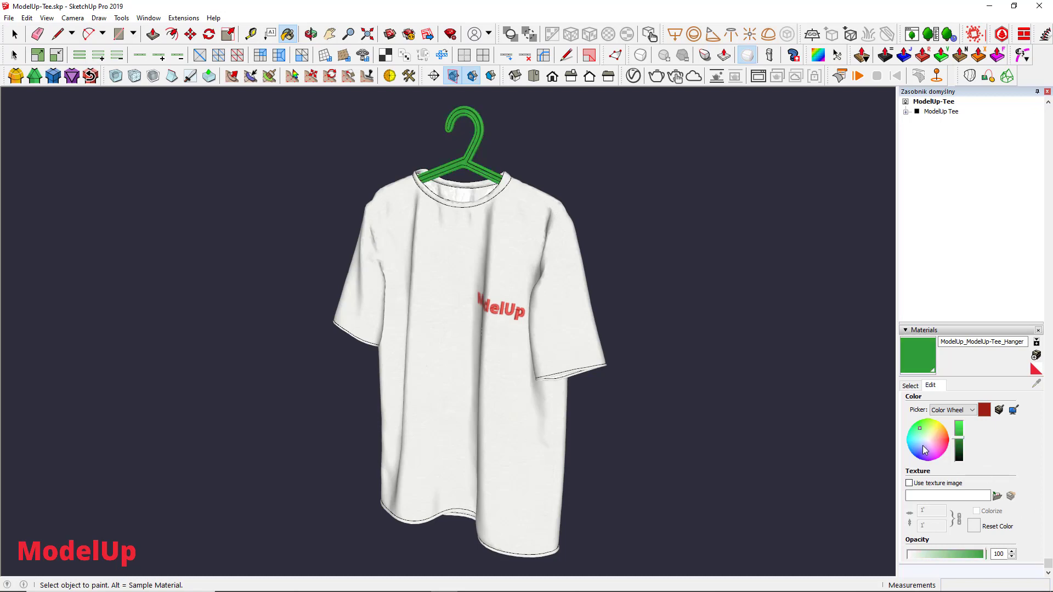
left_click(939, 440)
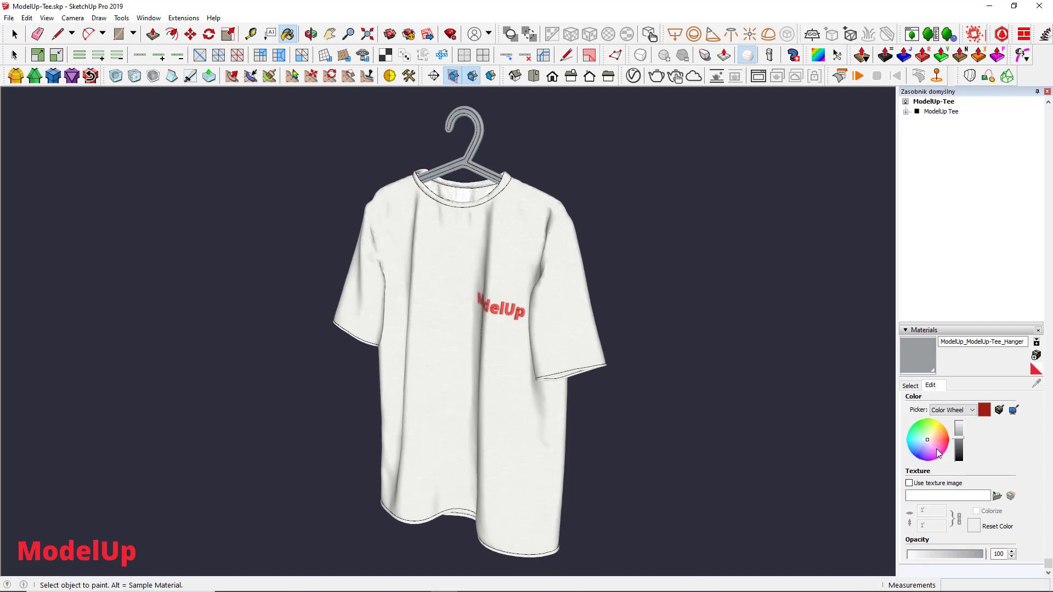
left_click(929, 432)
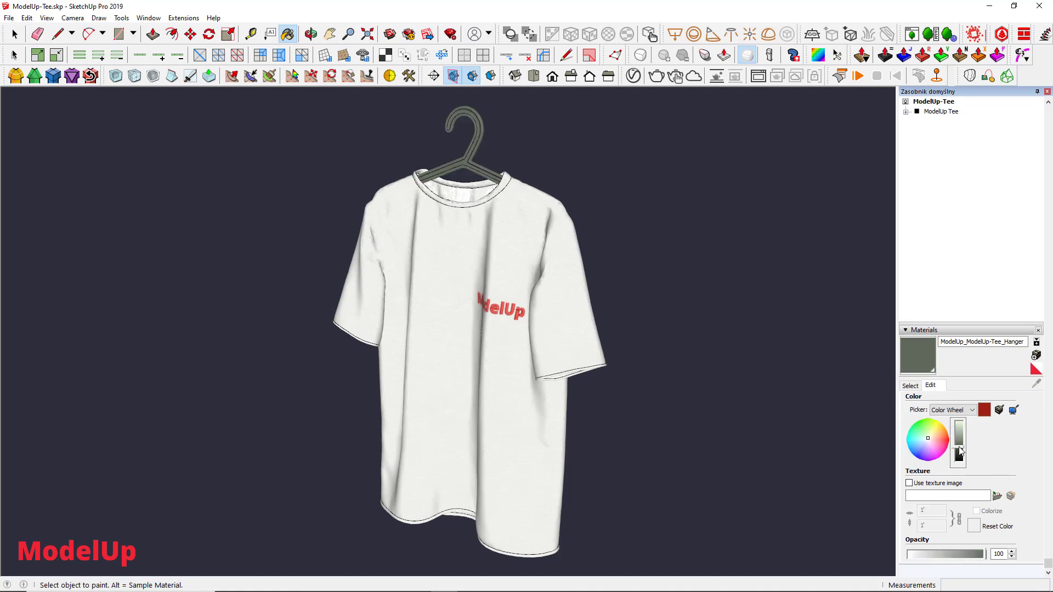
- Switch the hanger material's colour picker to HLS mode
left_click(952, 410)
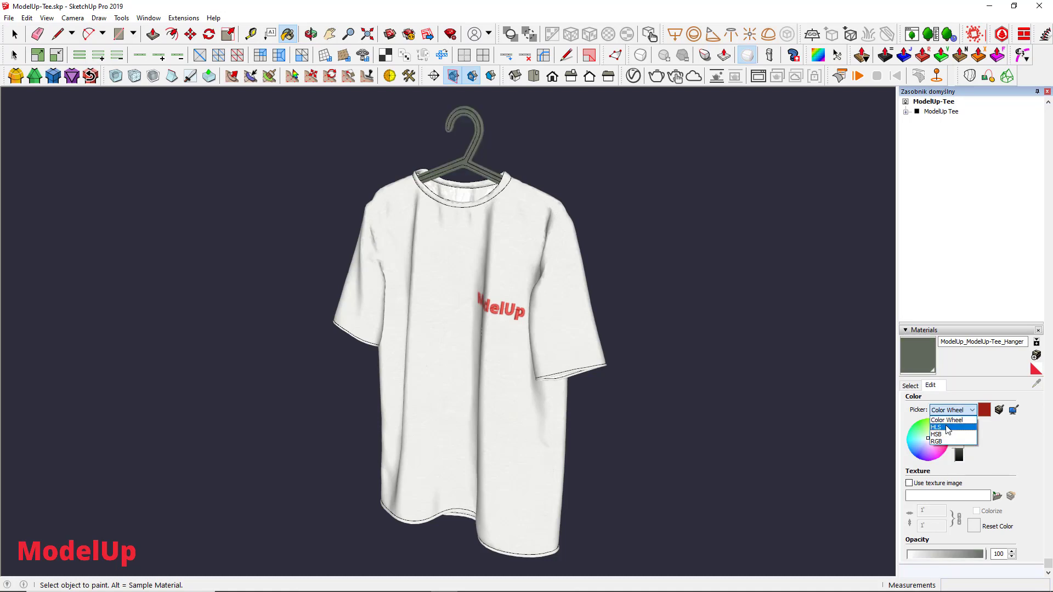
left_click(936, 427)
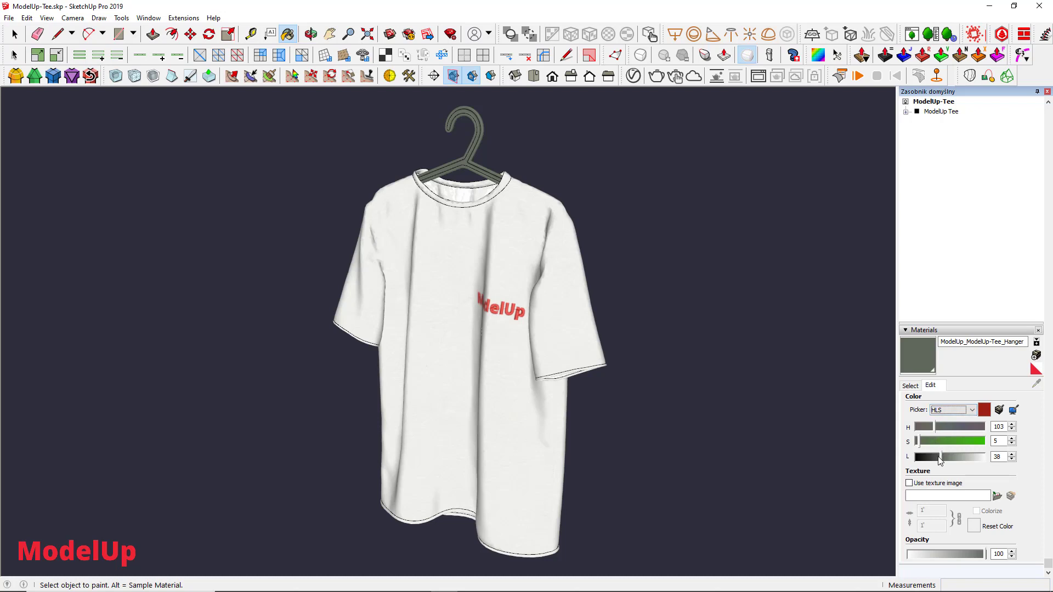
mouse_move(959, 430)
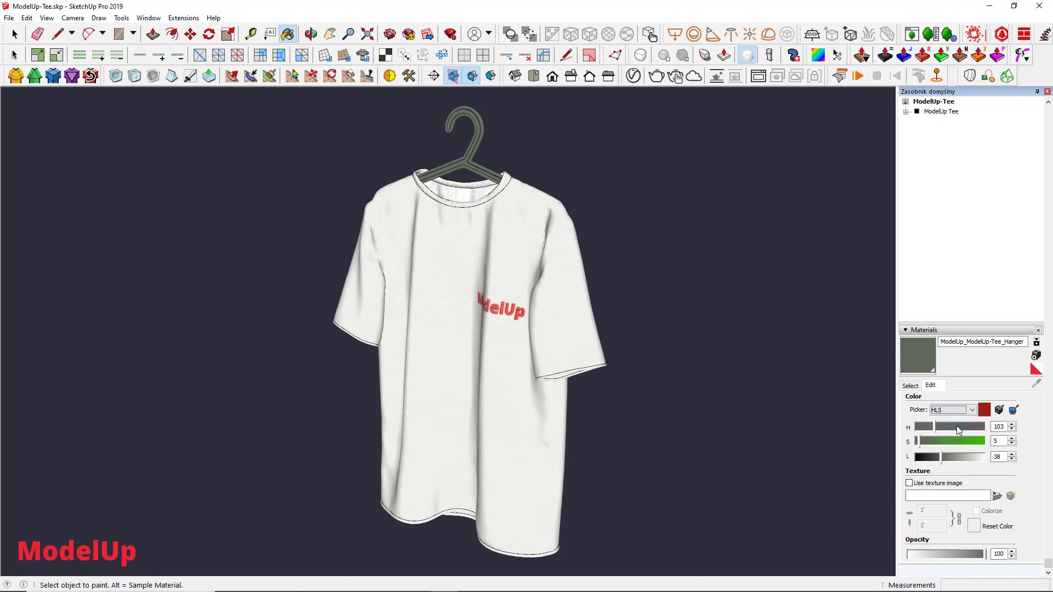
mouse_move(936, 432)
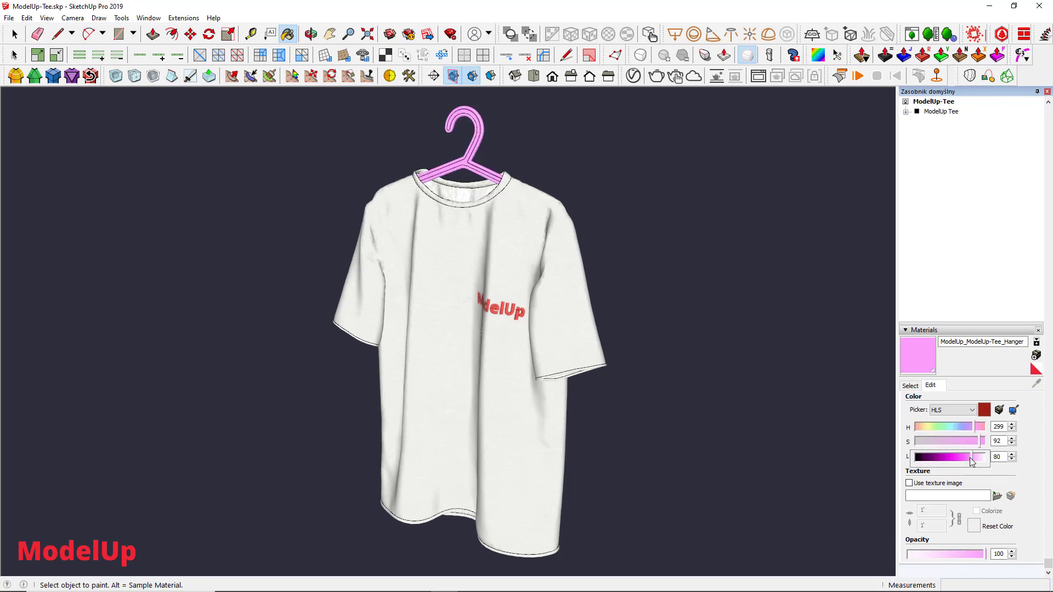
mouse_move(985, 478)
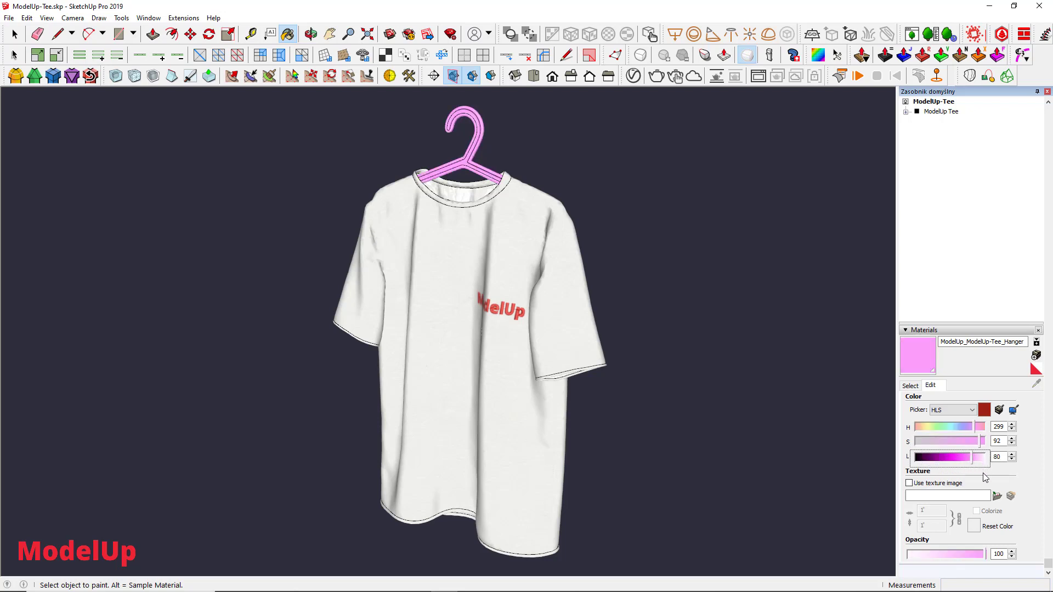
mouse_move(1026, 479)
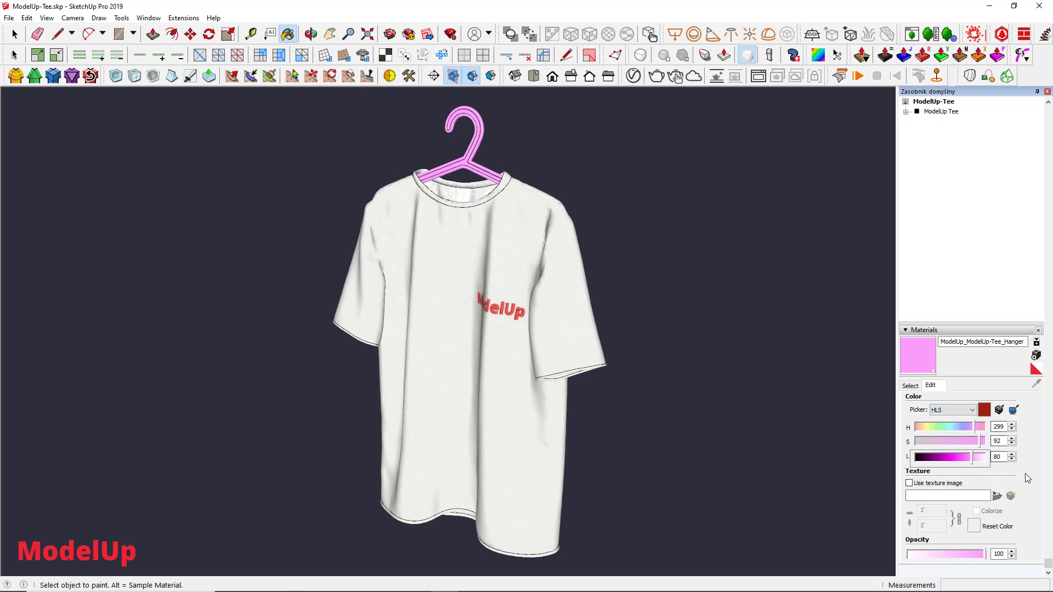
- Sample and edit the T-shirt fabric material, then open Laundry-basket.skp
left_click(904, 330)
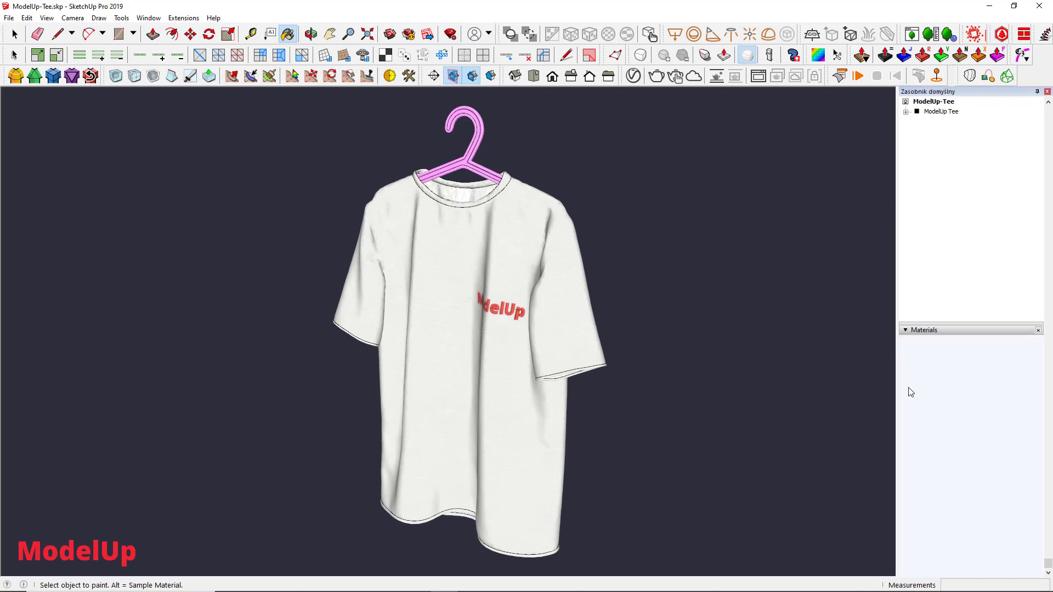
left_click(930, 397)
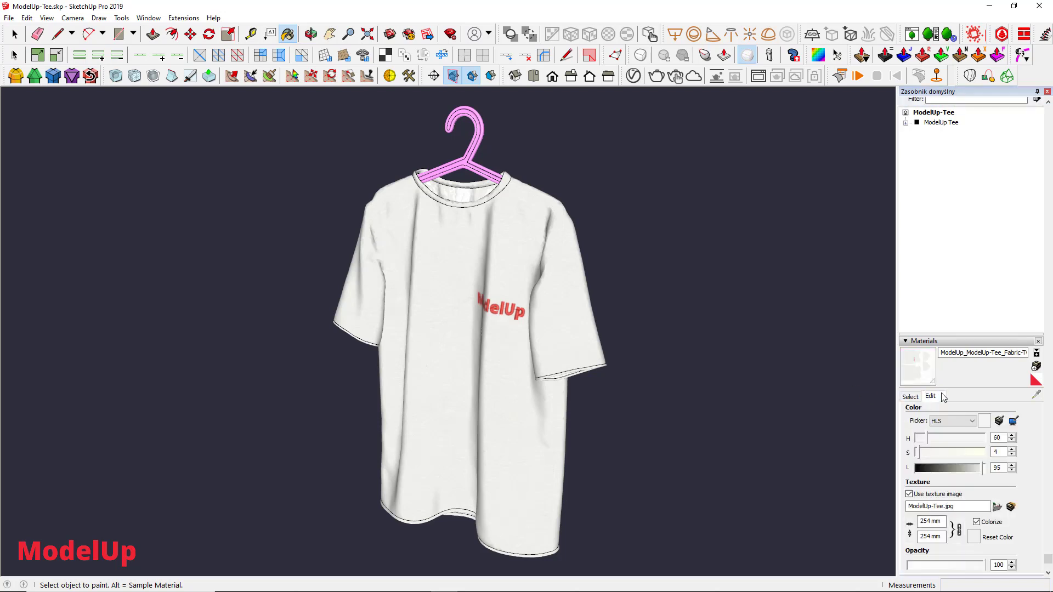
mouse_move(955, 455)
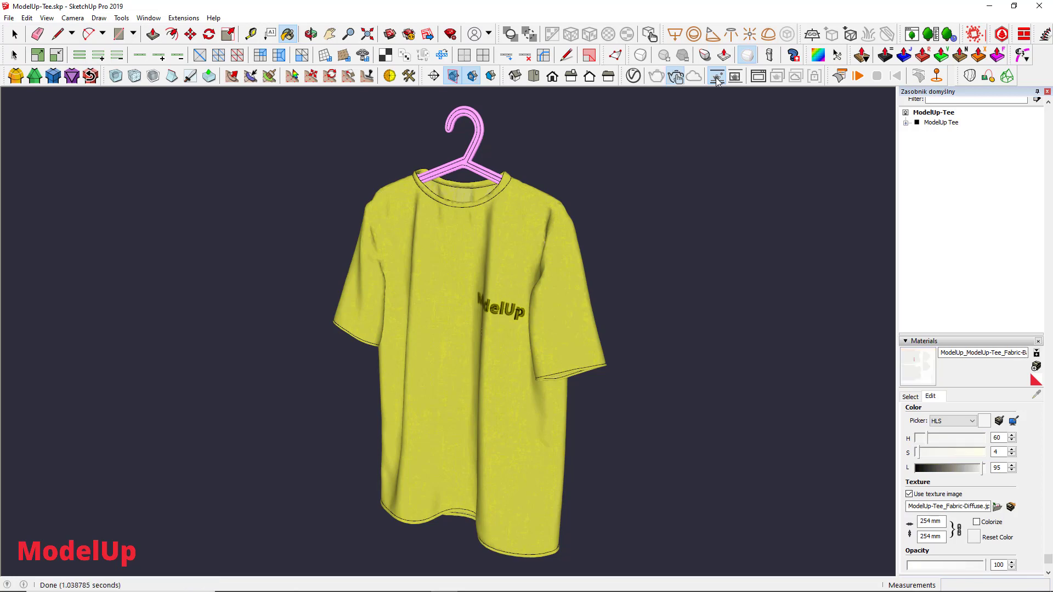
left_click(716, 75)
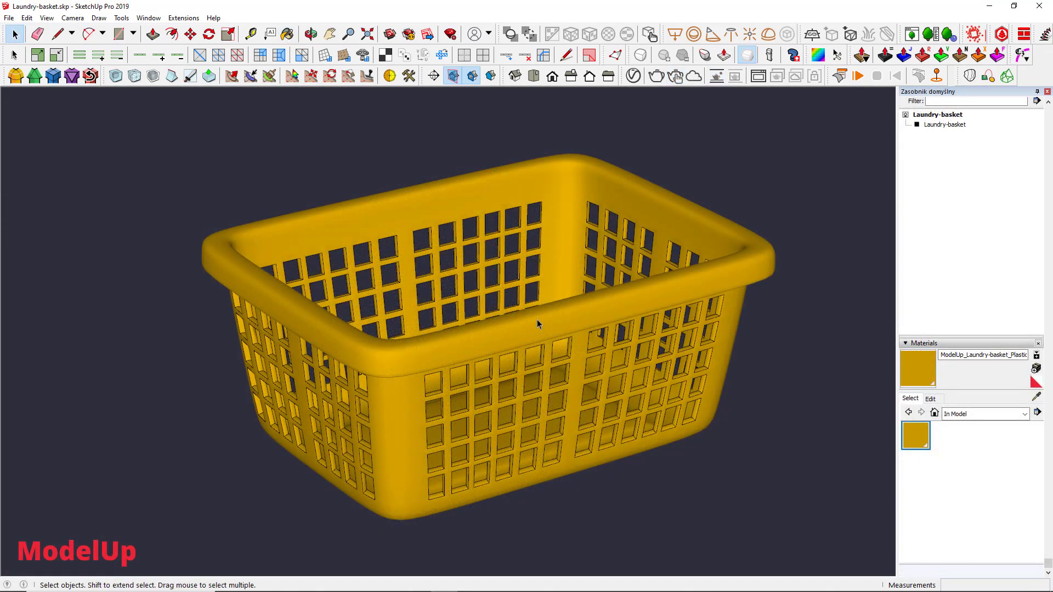
- Open the V-Ray Asset Editor and filter its asset list to Materials
left_click(632, 75)
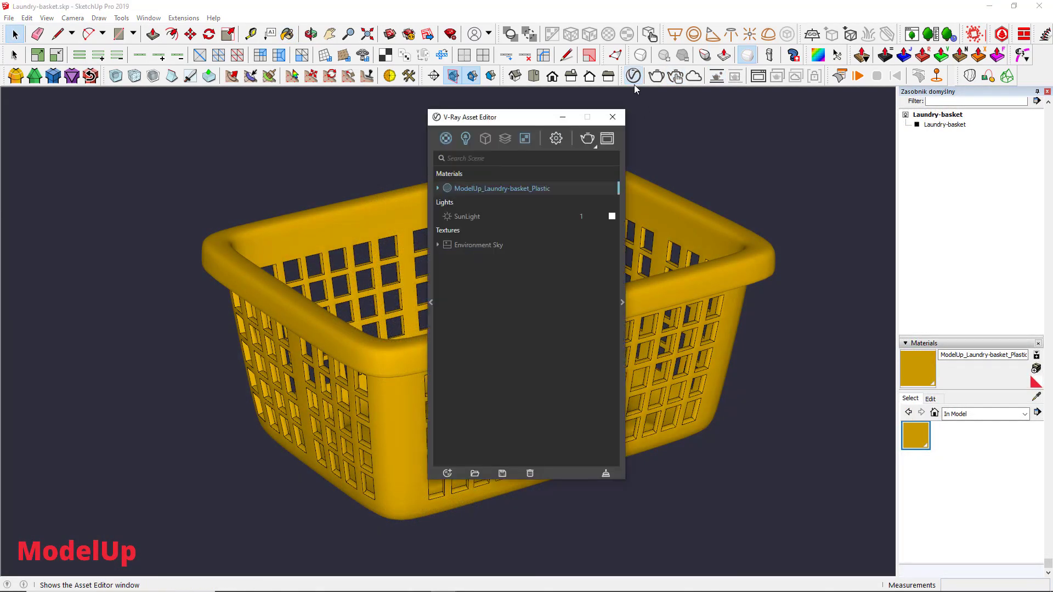
left_click(445, 138)
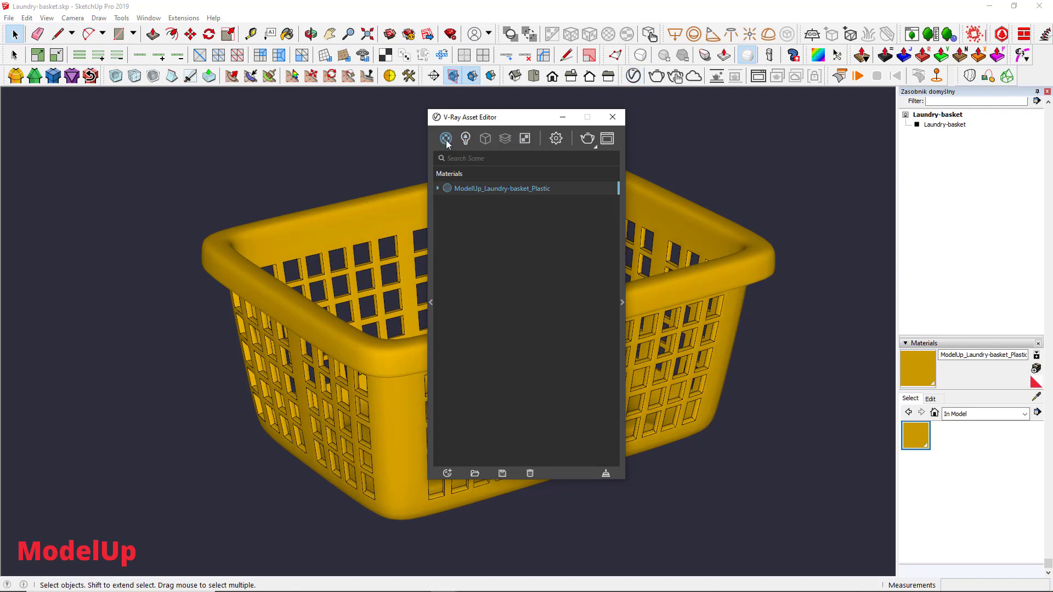
mouse_move(452, 193)
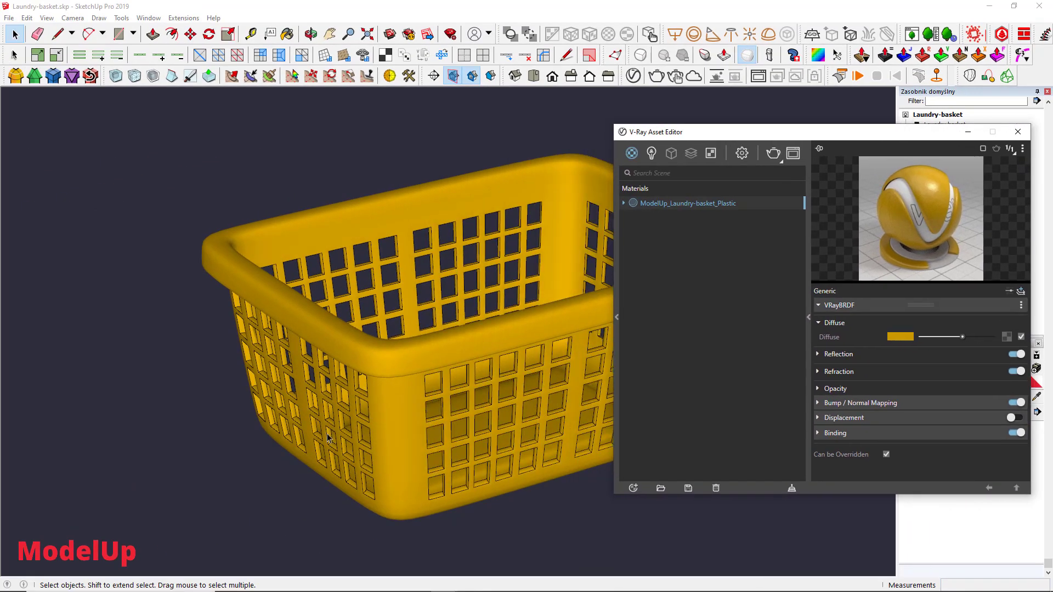
mouse_move(980, 350)
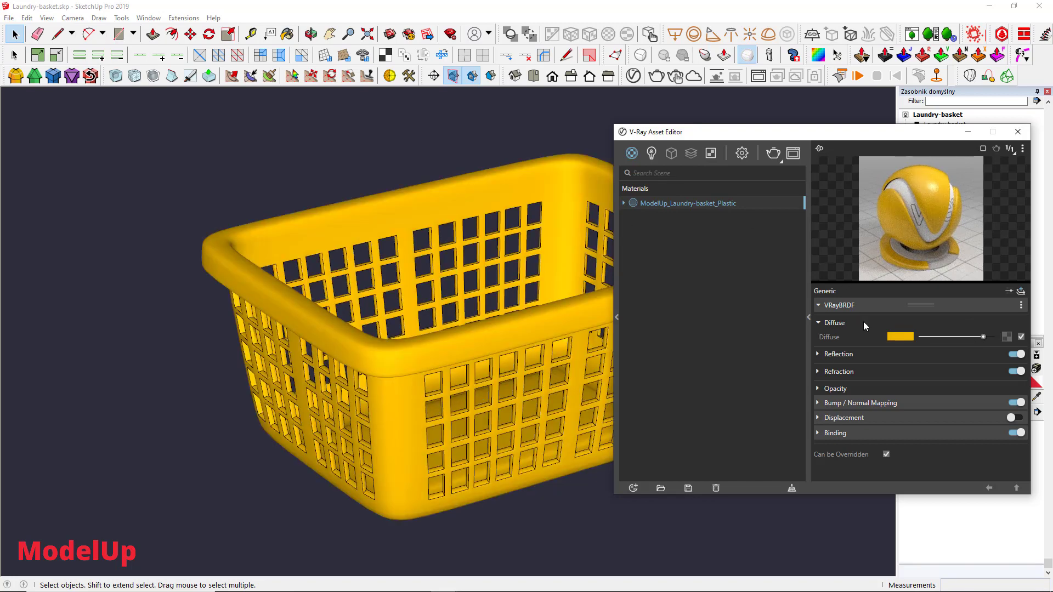
- Change the basket plastic's V-Ray diffuse colour to green in the Color Picker
left_click(900, 336)
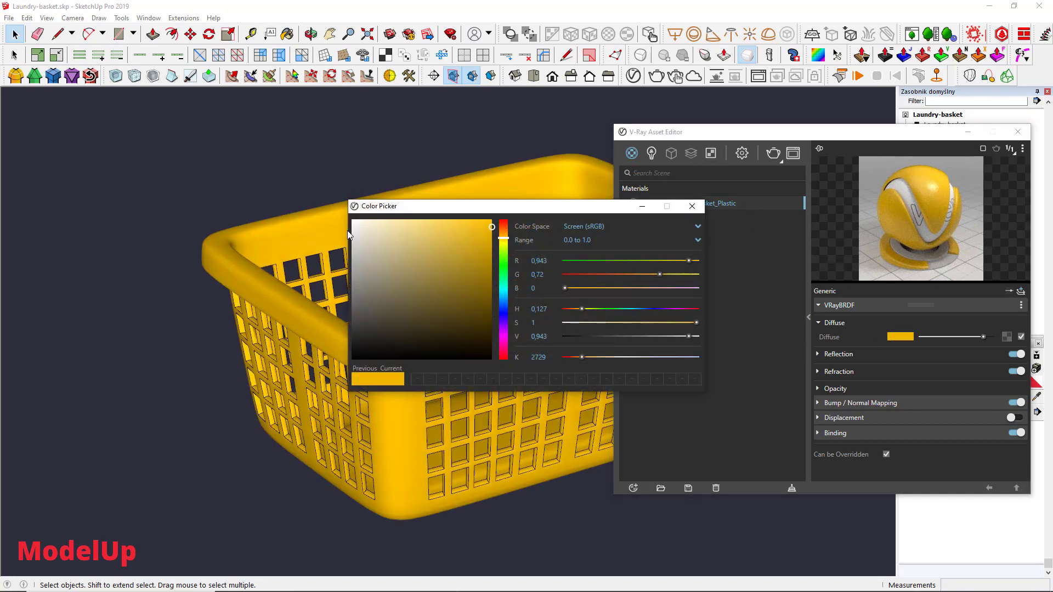
mouse_move(471, 239)
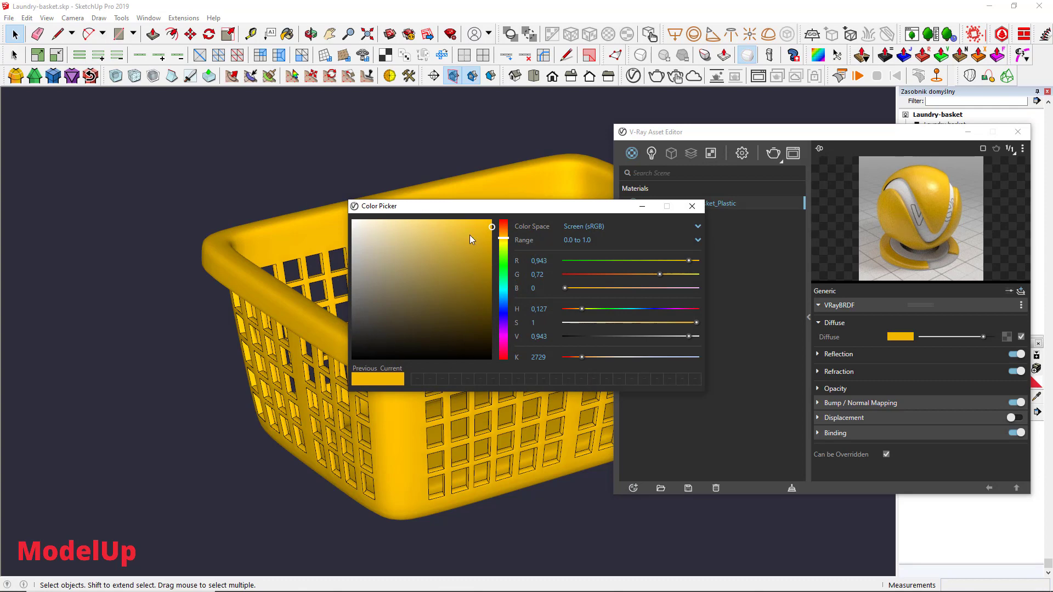
left_click(417, 259)
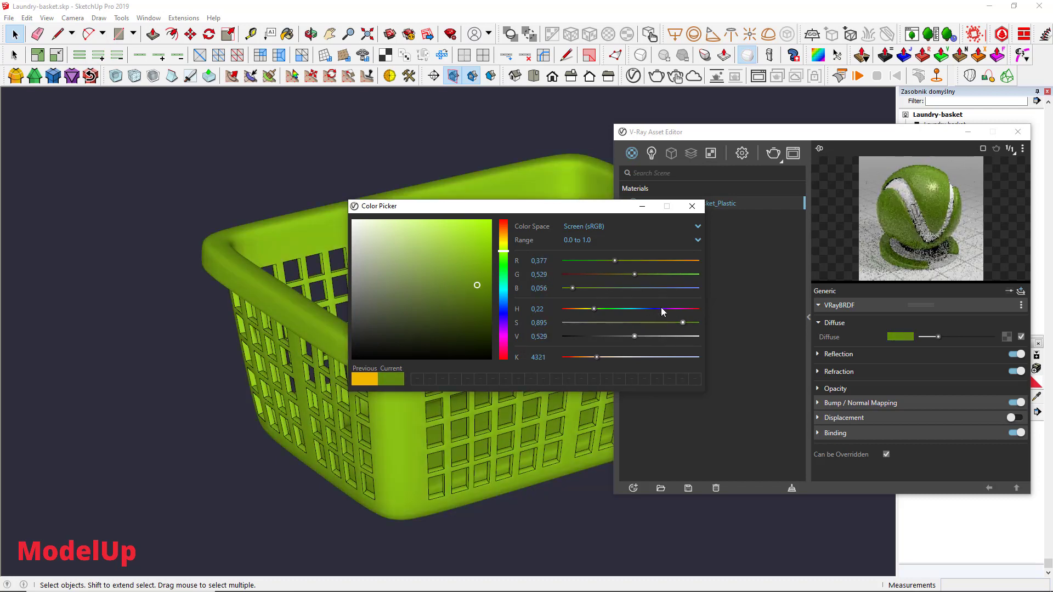
left_click(692, 206)
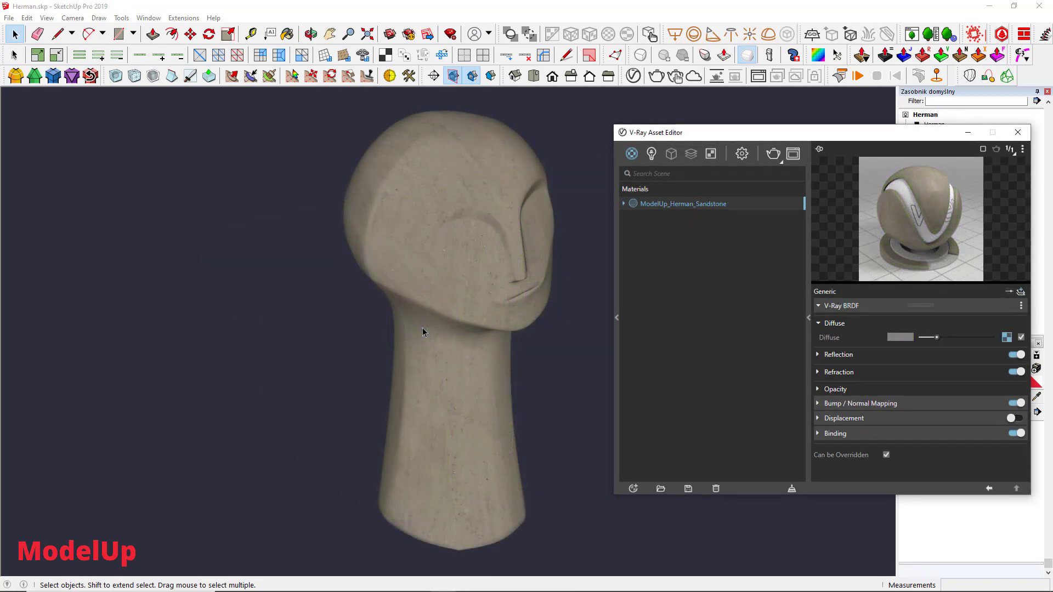
mouse_move(576, 251)
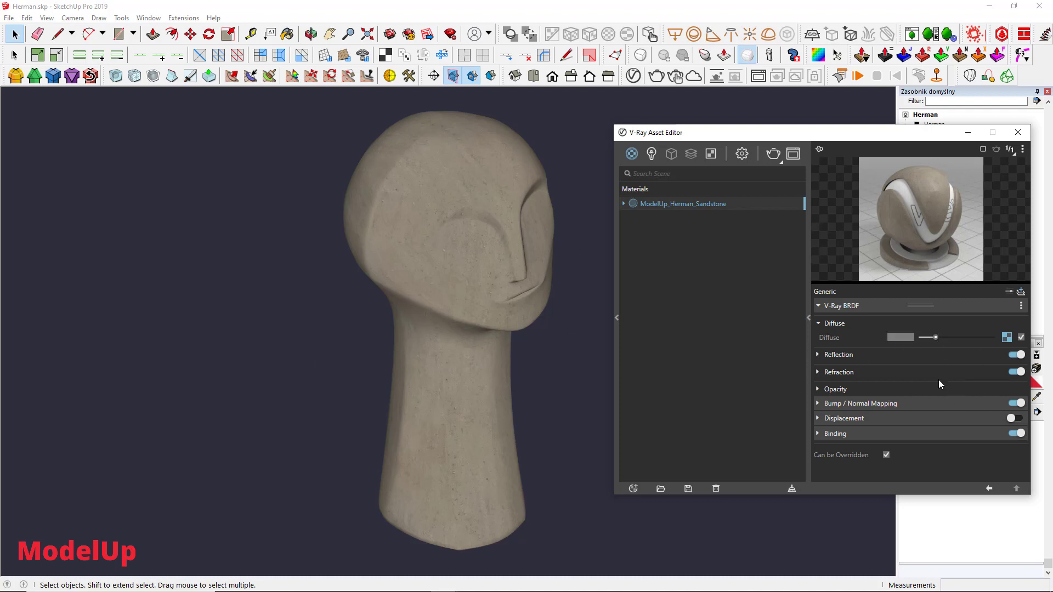
- Set the Herman sandstone material's V-Ray diffuse colour swatch to orange
left_click(900, 338)
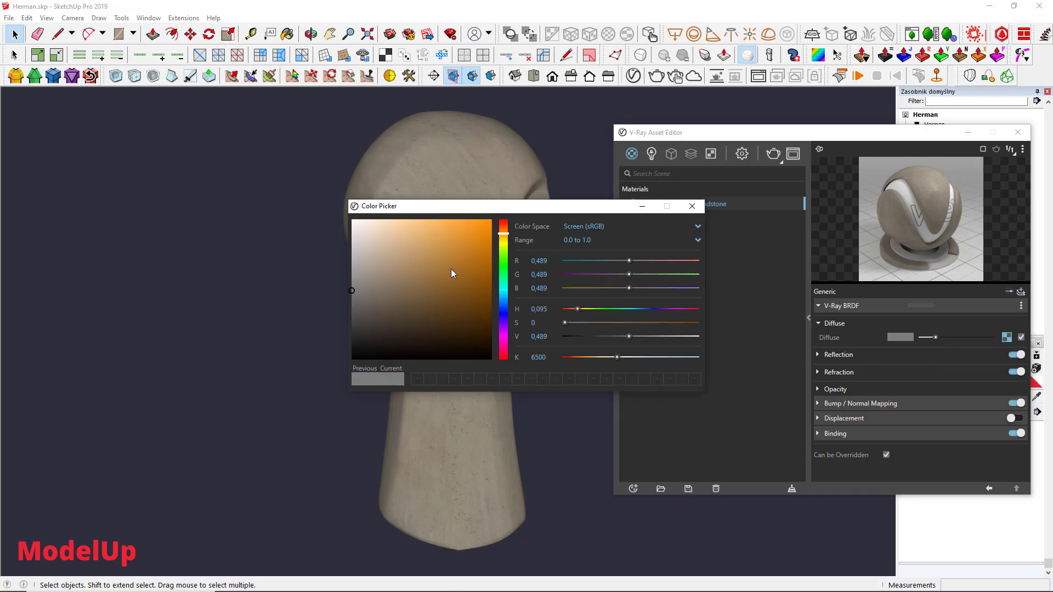
left_click(691, 206)
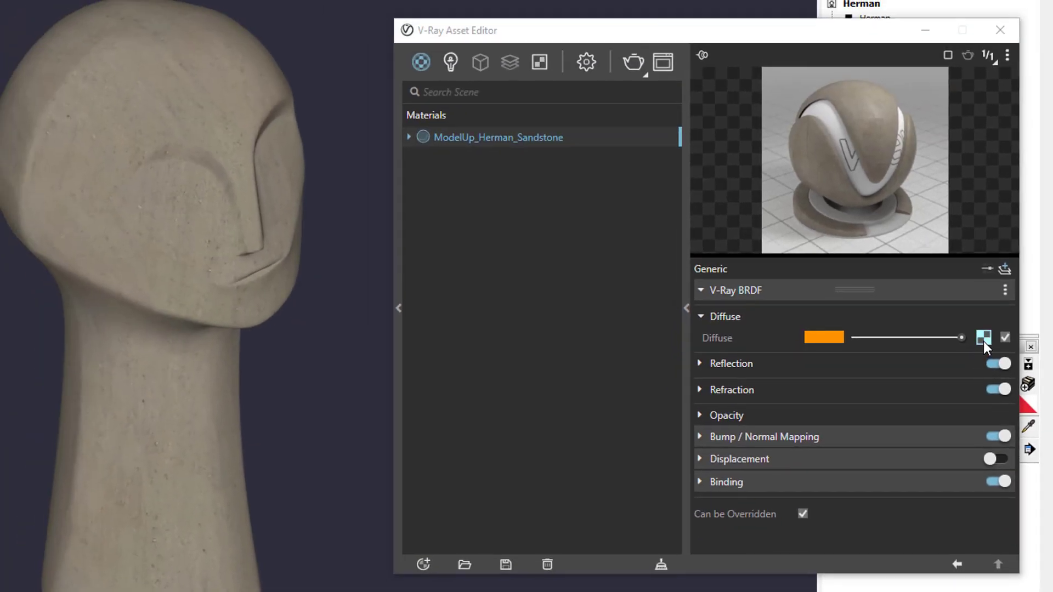
left_click(984, 338)
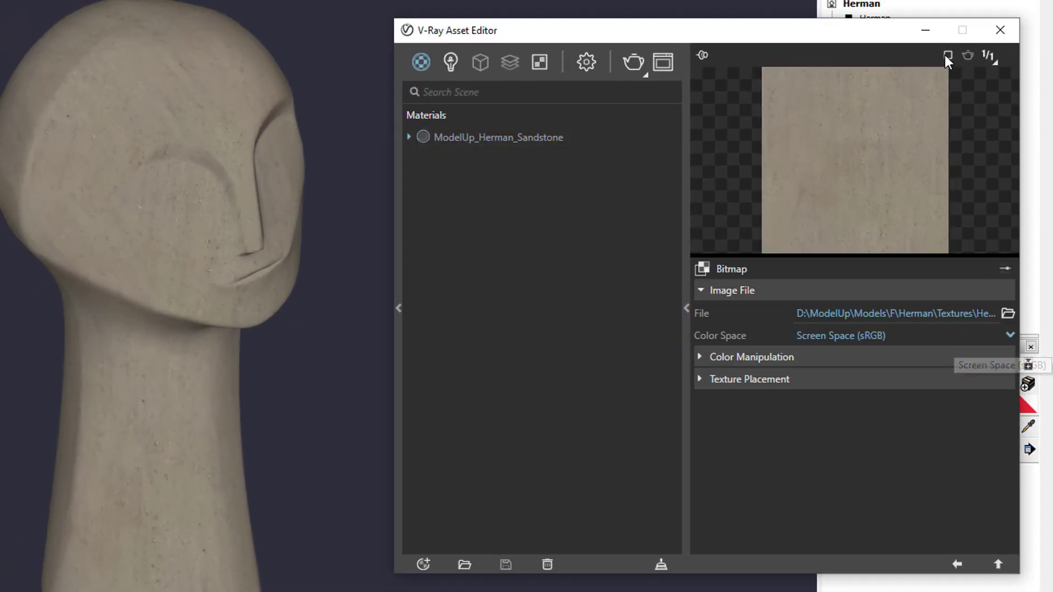
mouse_move(732, 275)
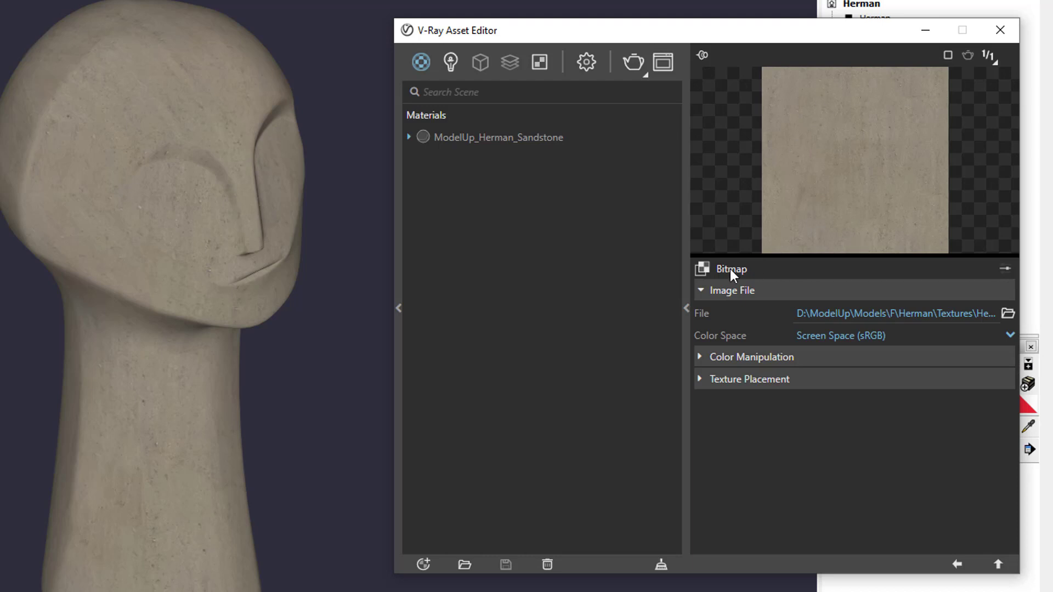
mouse_move(748, 282)
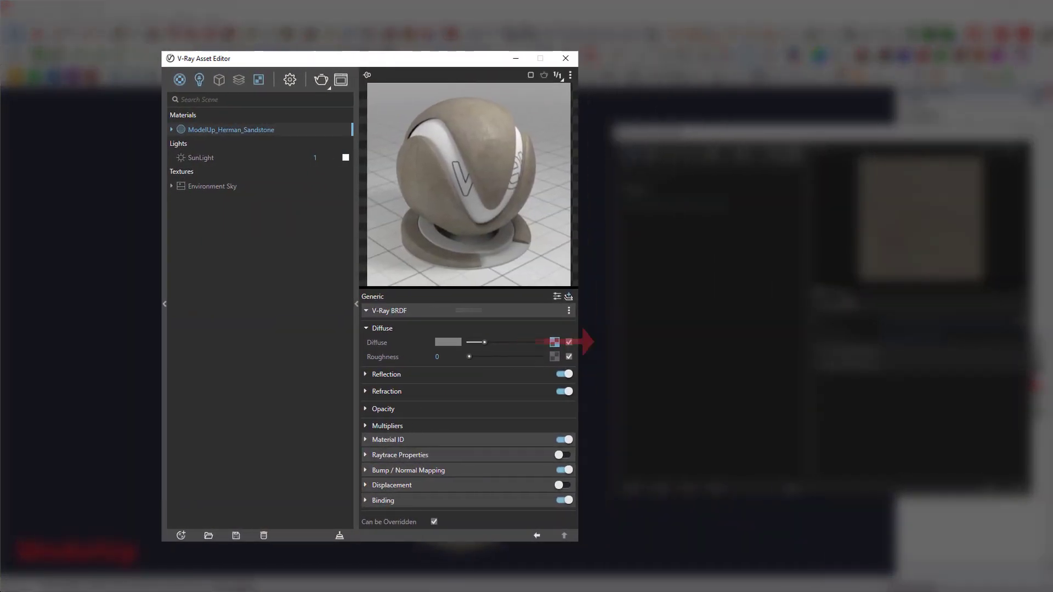
left_click(553, 342)
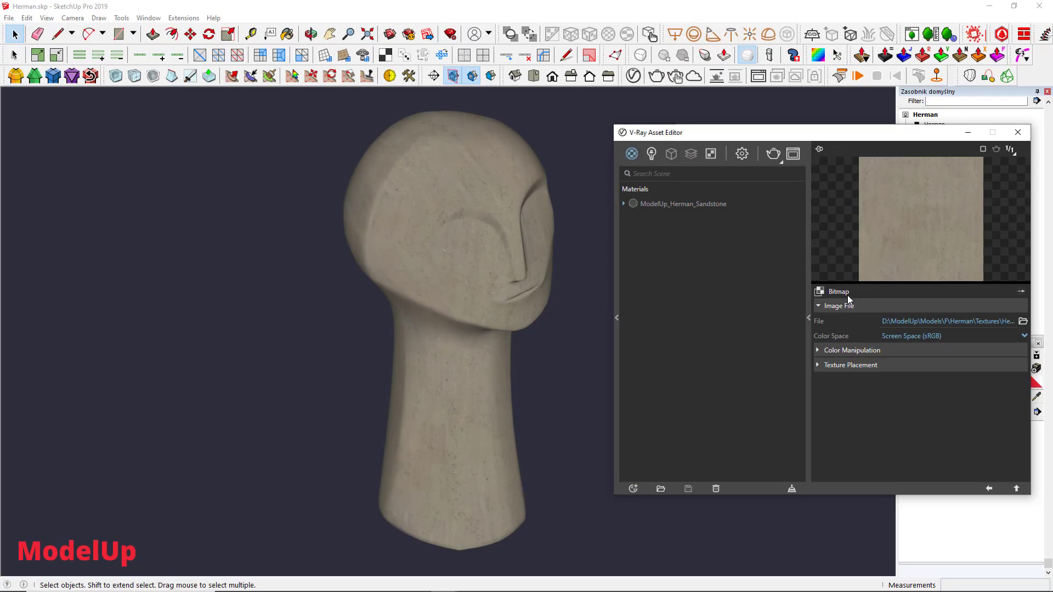
mouse_move(878, 269)
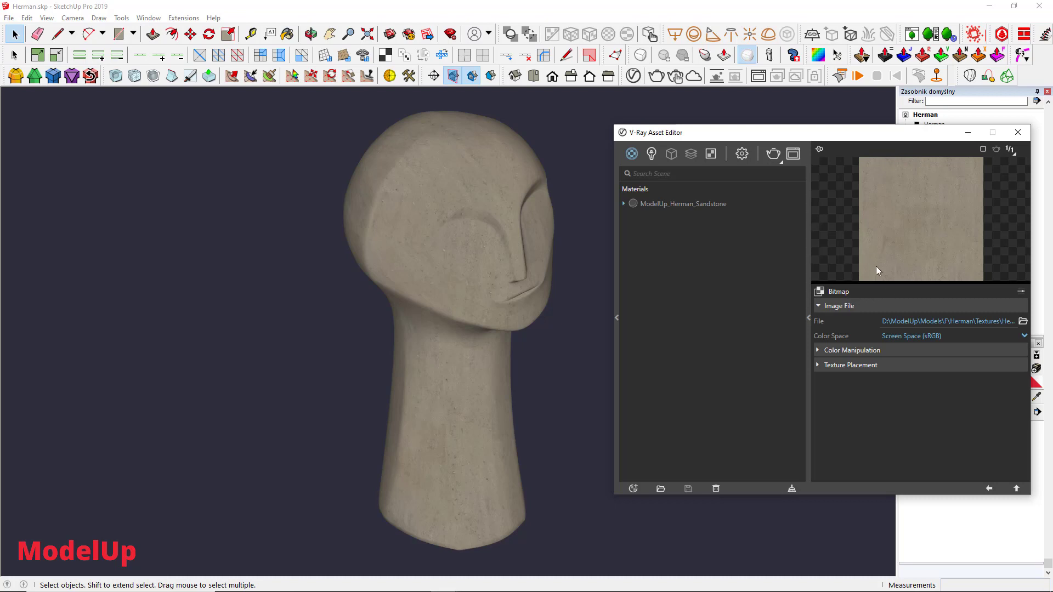
mouse_move(972, 195)
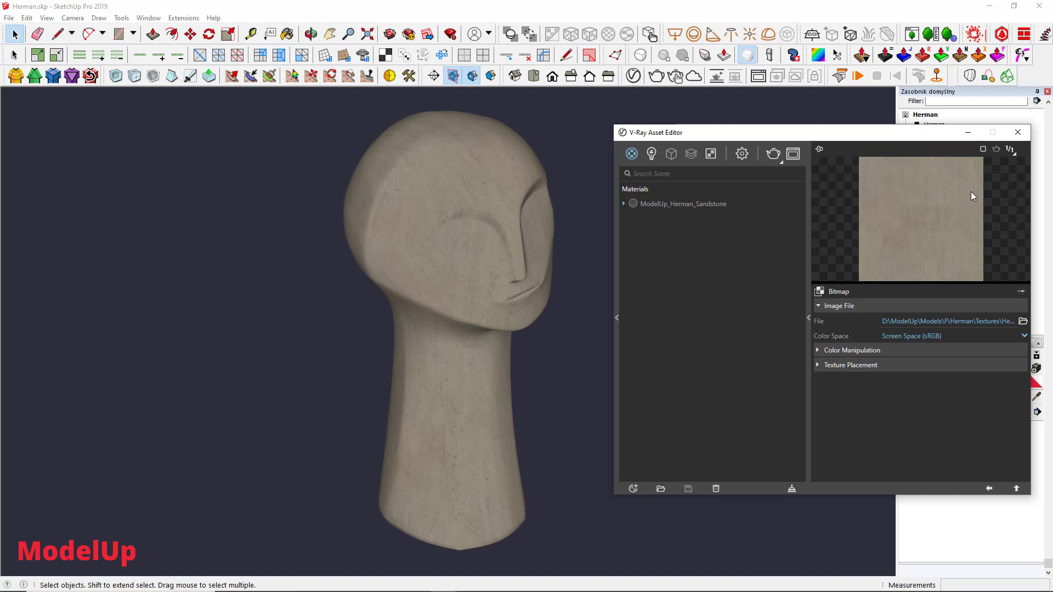
mouse_move(947, 273)
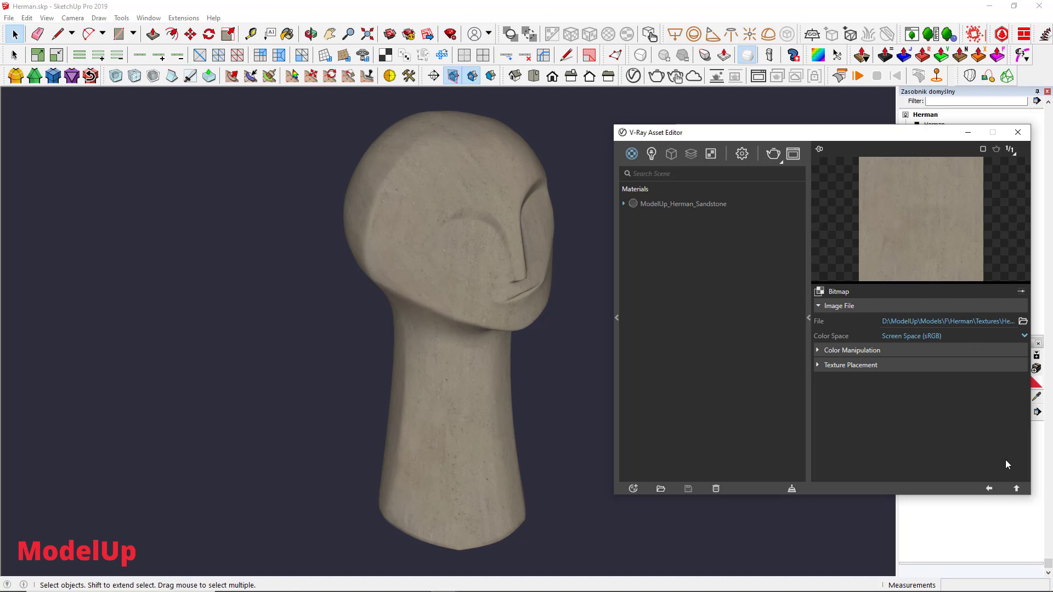
mouse_move(1016, 488)
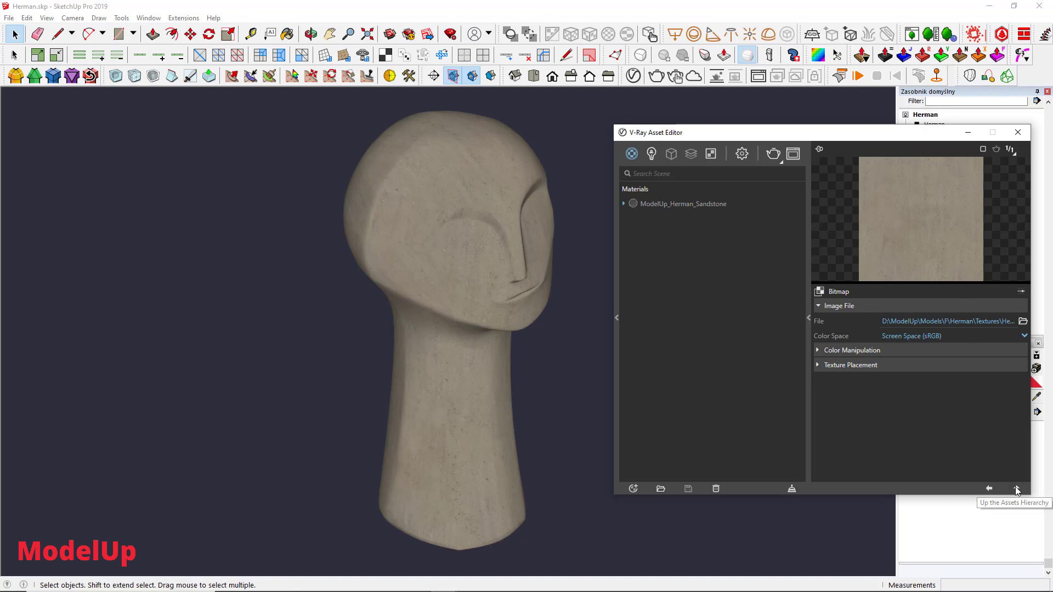
left_click(1017, 488)
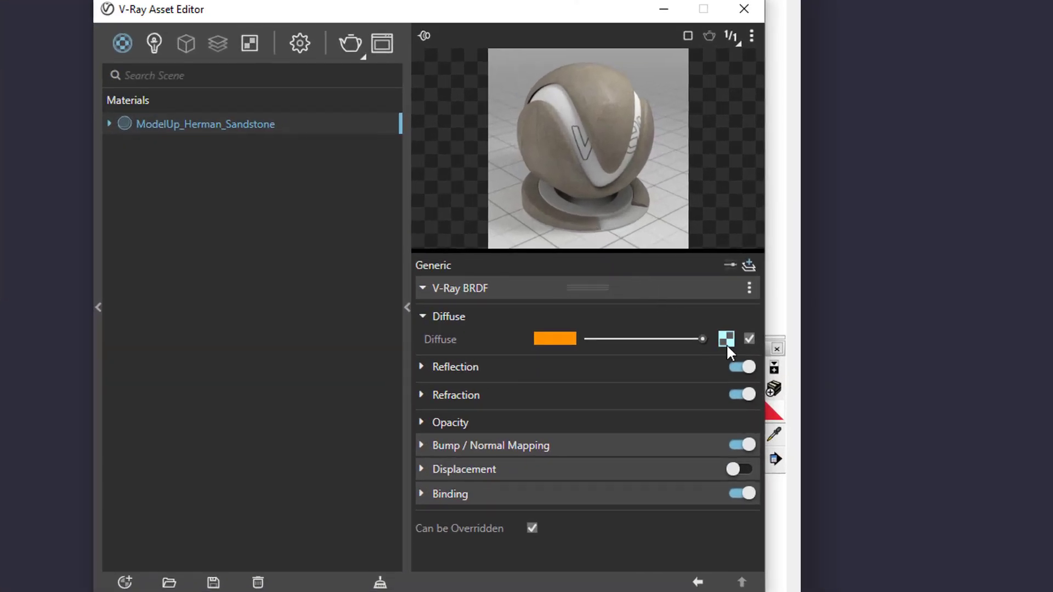
- Wrap the sandstone Diffuse texture slot in a Color Correction map
right_click(727, 339)
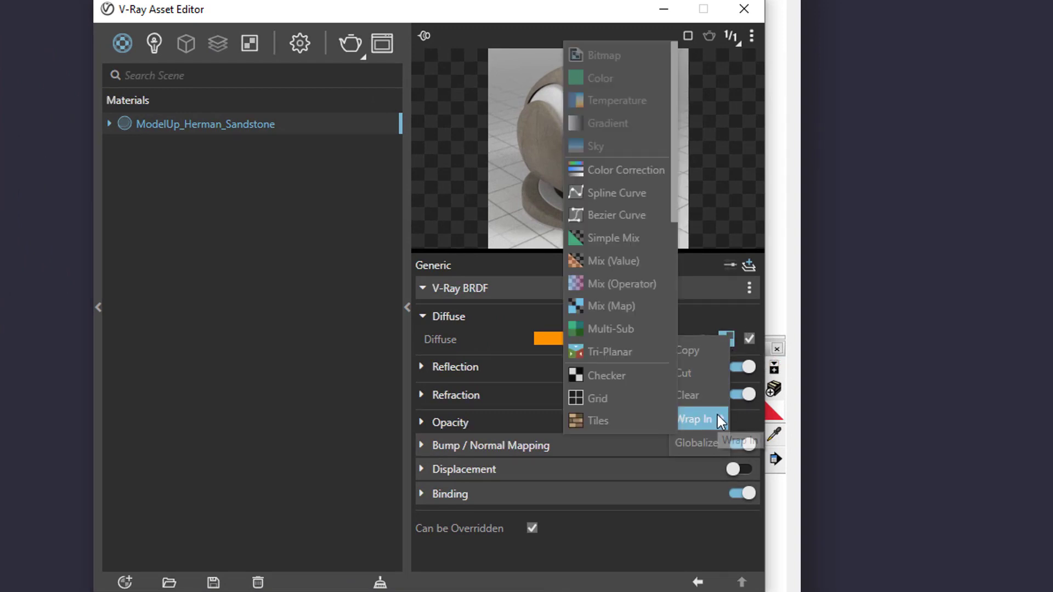
mouse_move(617, 193)
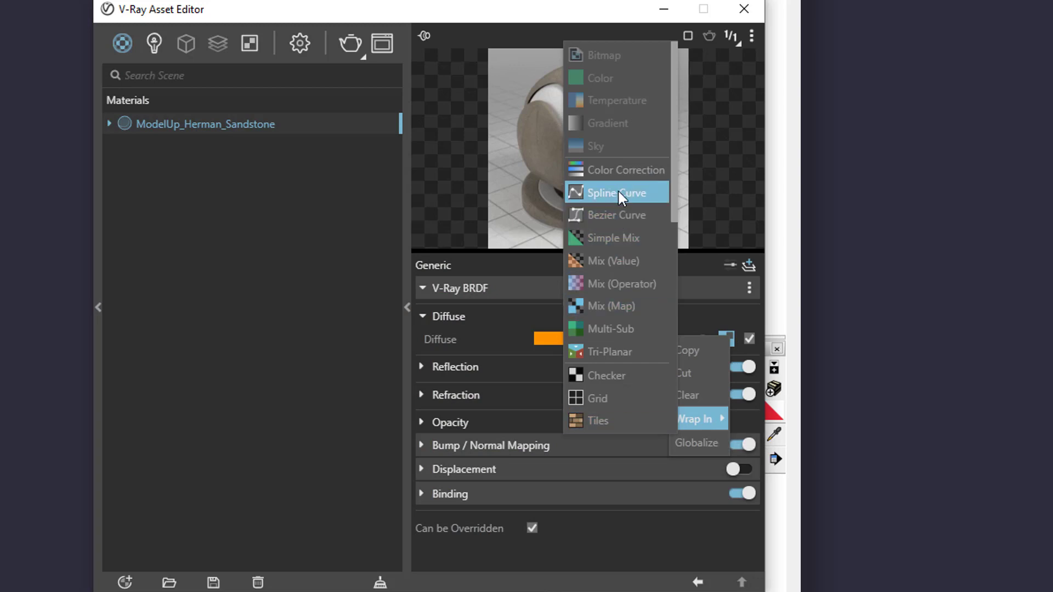
mouse_move(625, 169)
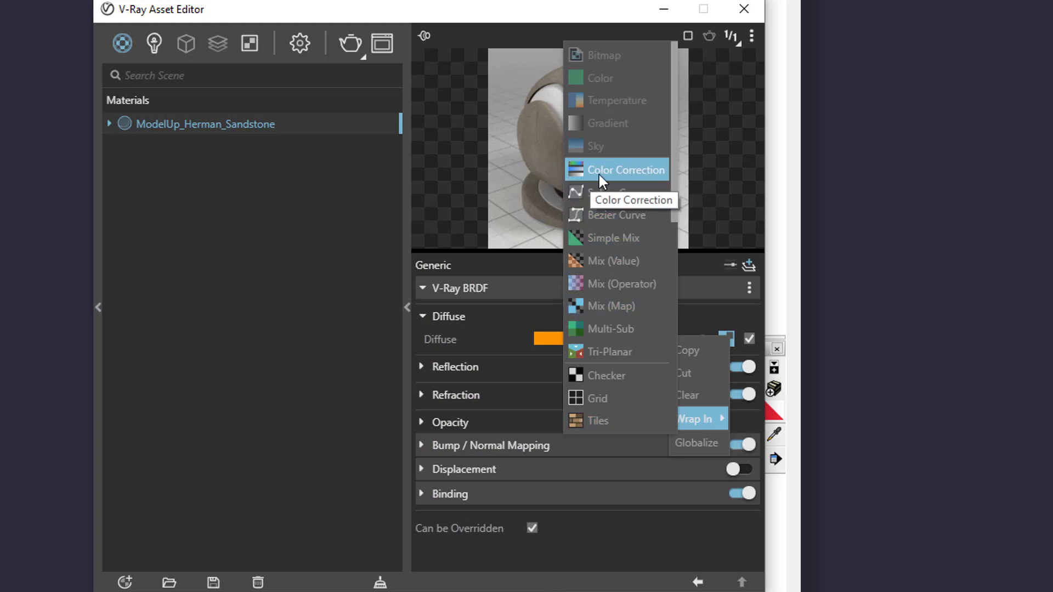
left_click(625, 169)
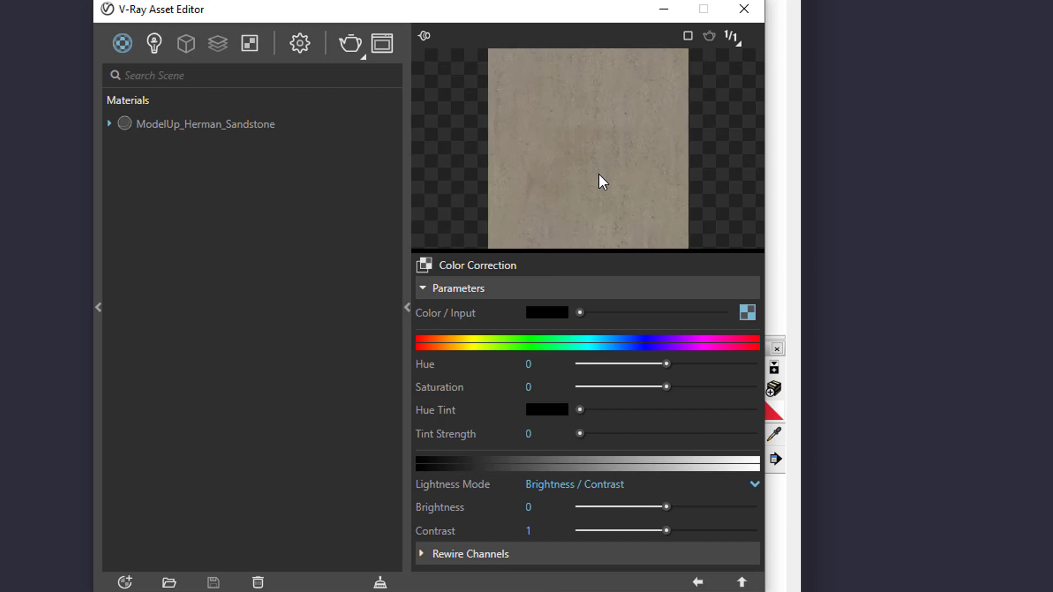
mouse_move(532, 320)
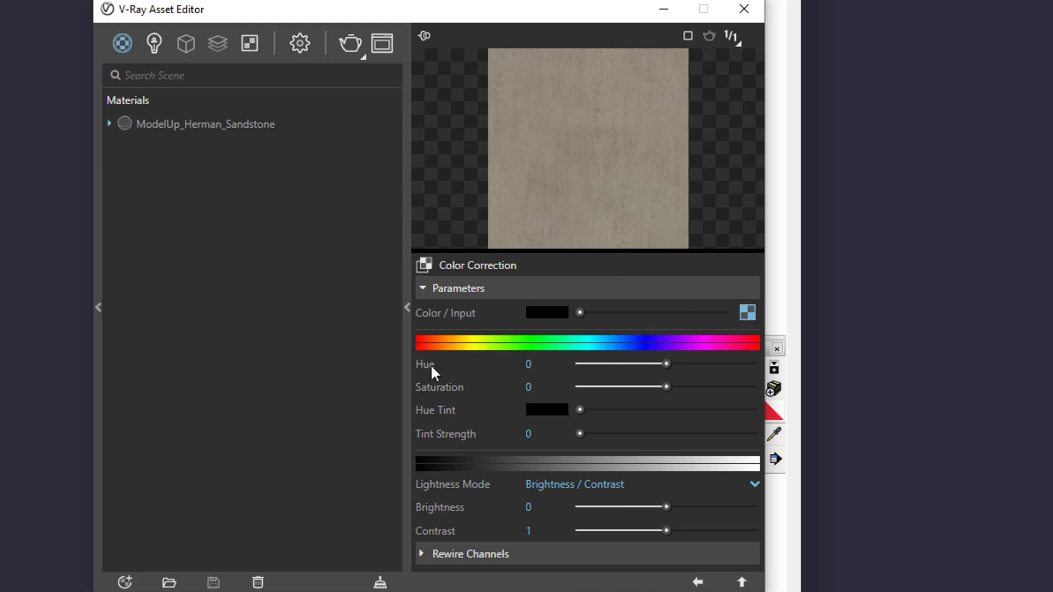
mouse_move(441, 389)
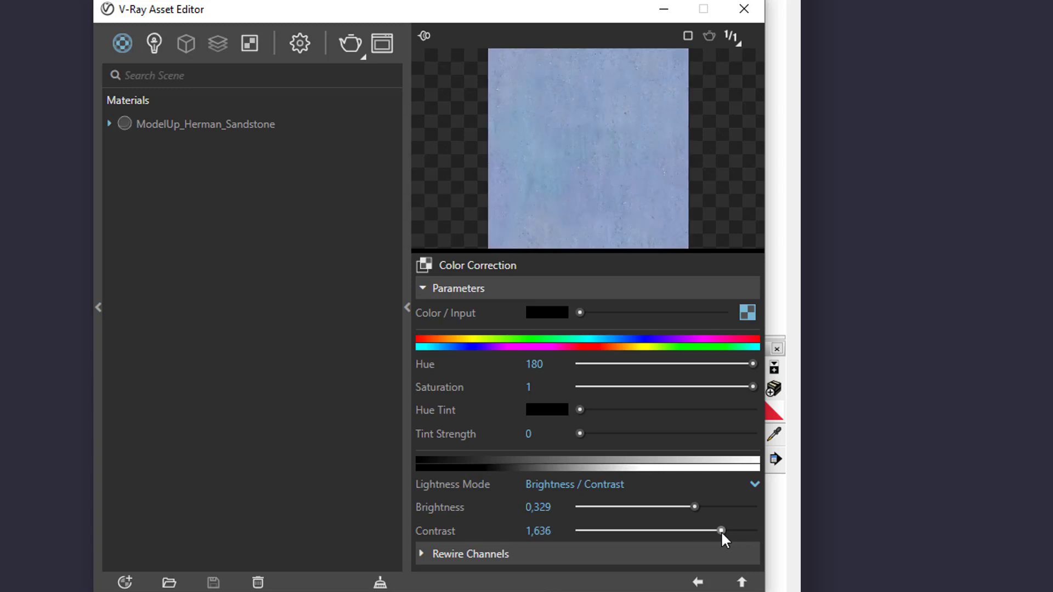
mouse_move(631, 136)
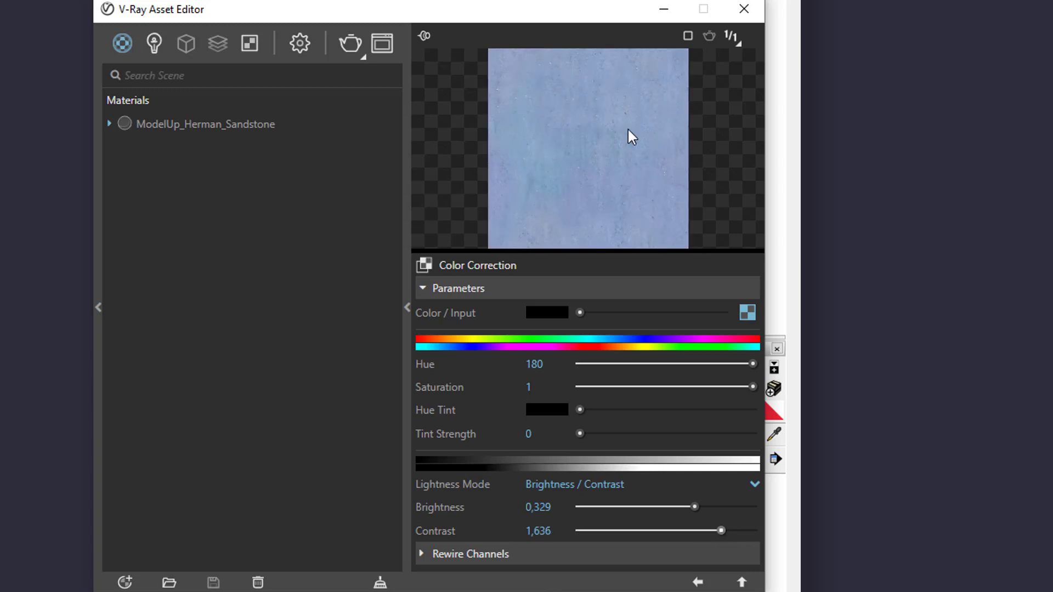
- Set Color Correction to Hue 180, Saturation 1, Brightness 0.329, Contrast 1.636
left_click(742, 583)
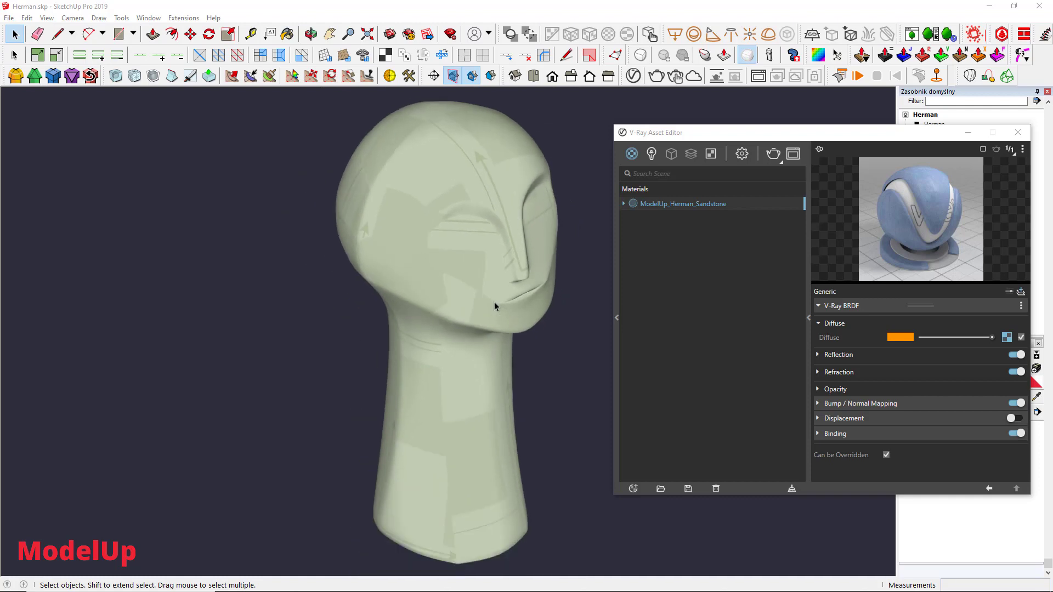
mouse_move(880, 332)
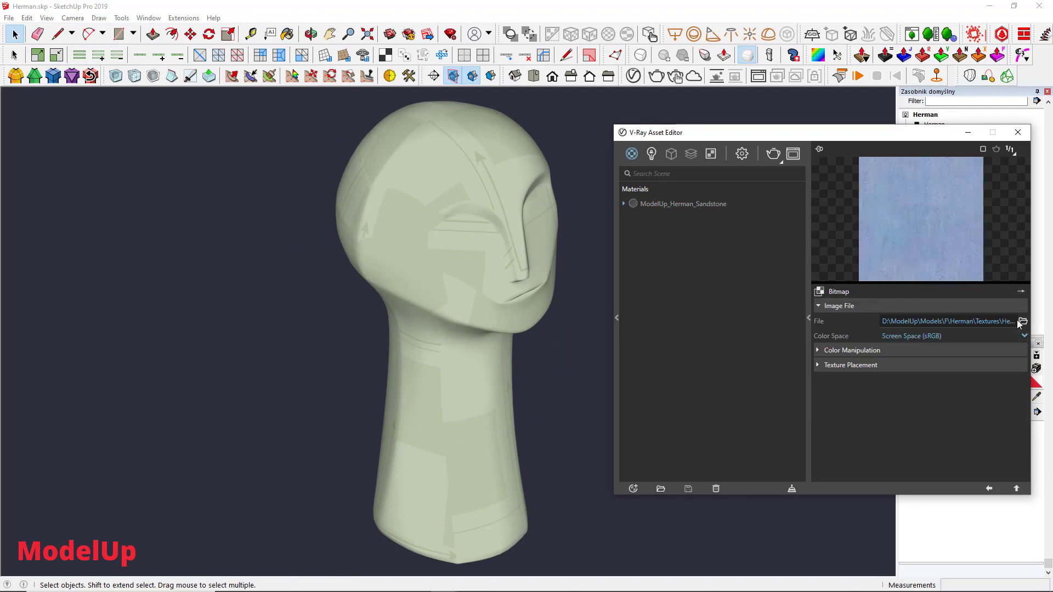
- Check the beige Bitmap inside the Color Correction, then return to the Generic material
left_click(1023, 321)
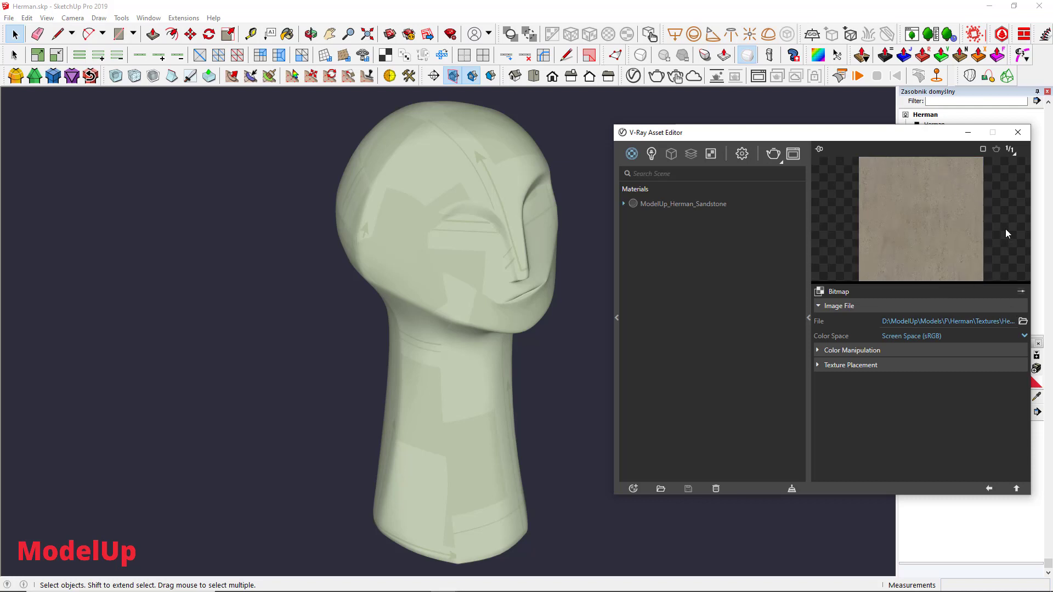
mouse_move(1021, 486)
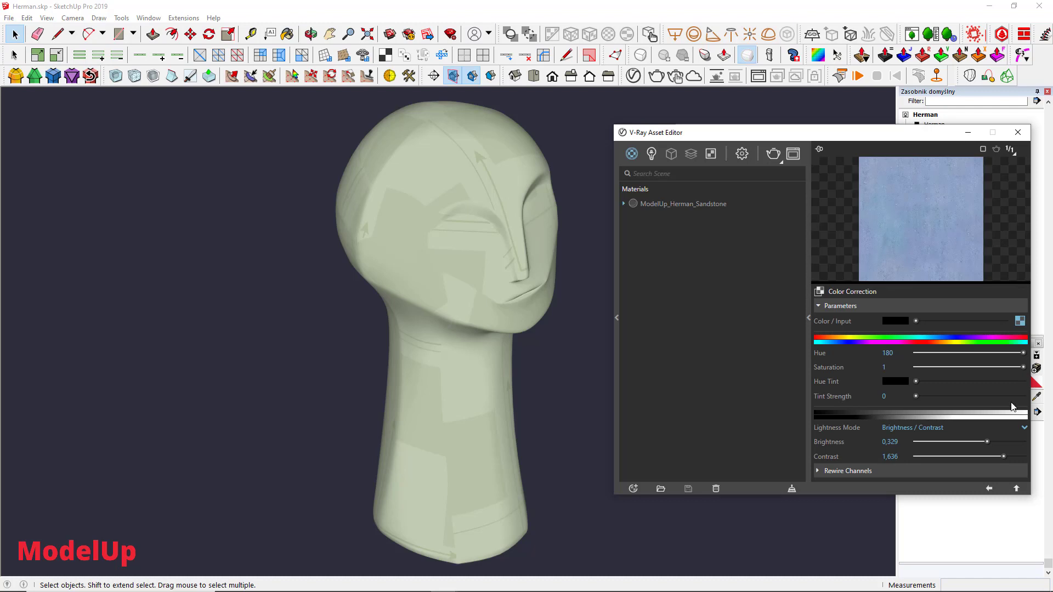
left_click(1018, 489)
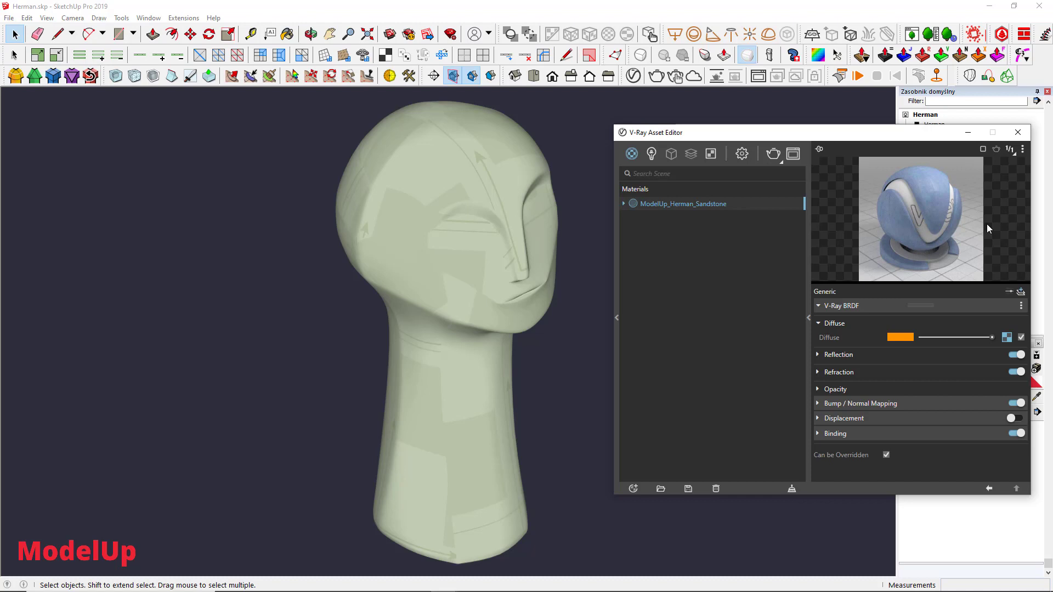
mouse_move(957, 371)
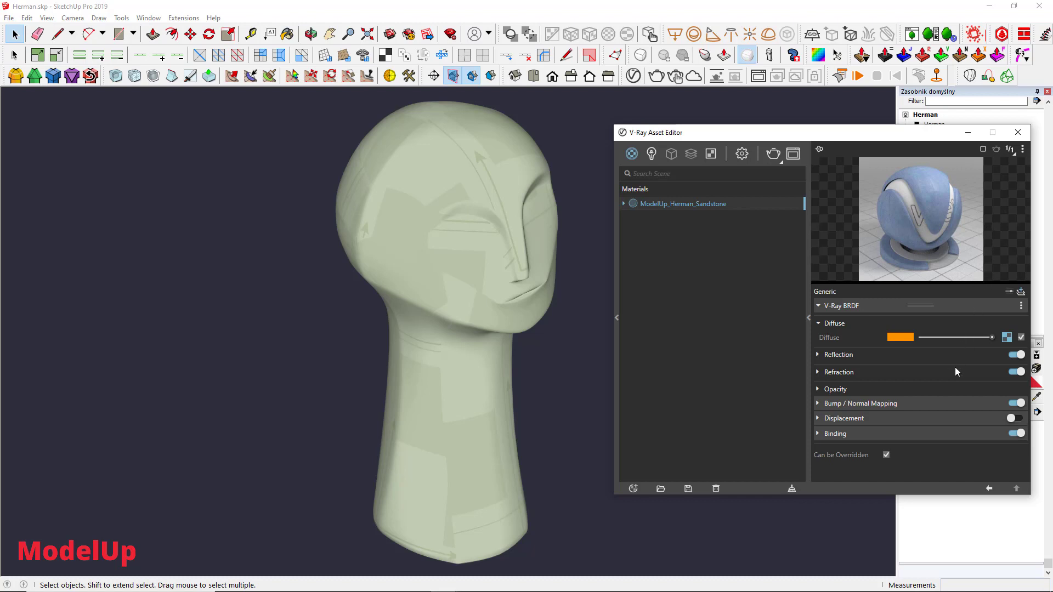
mouse_move(857, 436)
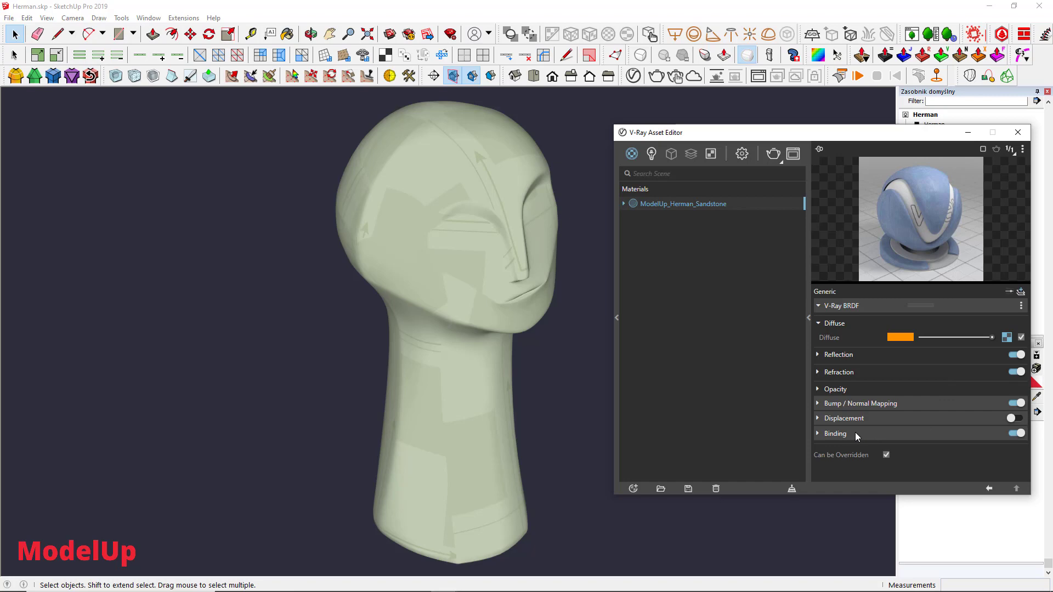
- Expand the Herman sandstone material's Binding rollout to reveal its texture mode options
left_click(817, 433)
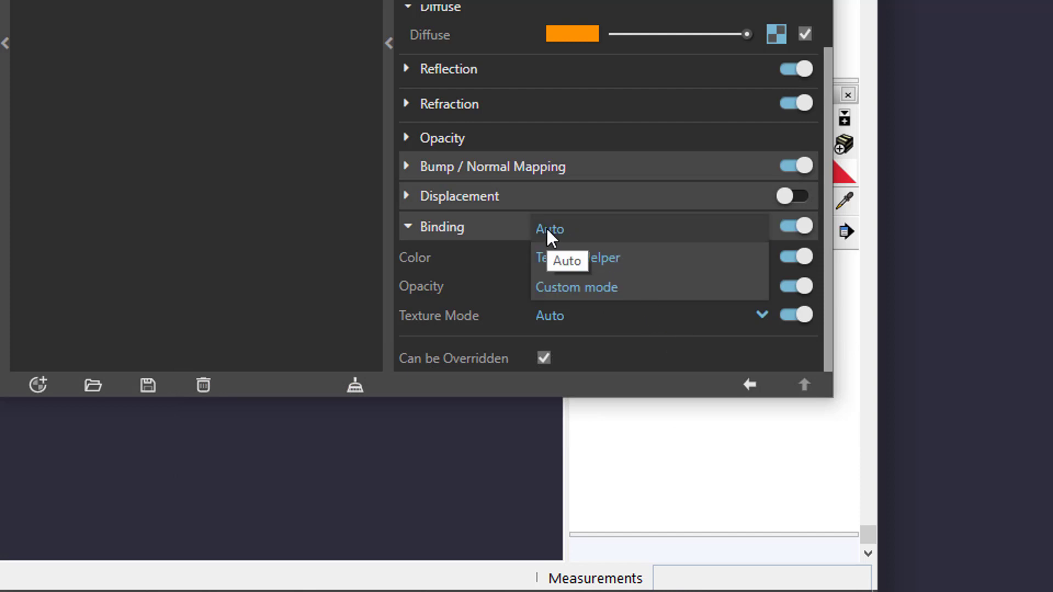
mouse_move(630, 237)
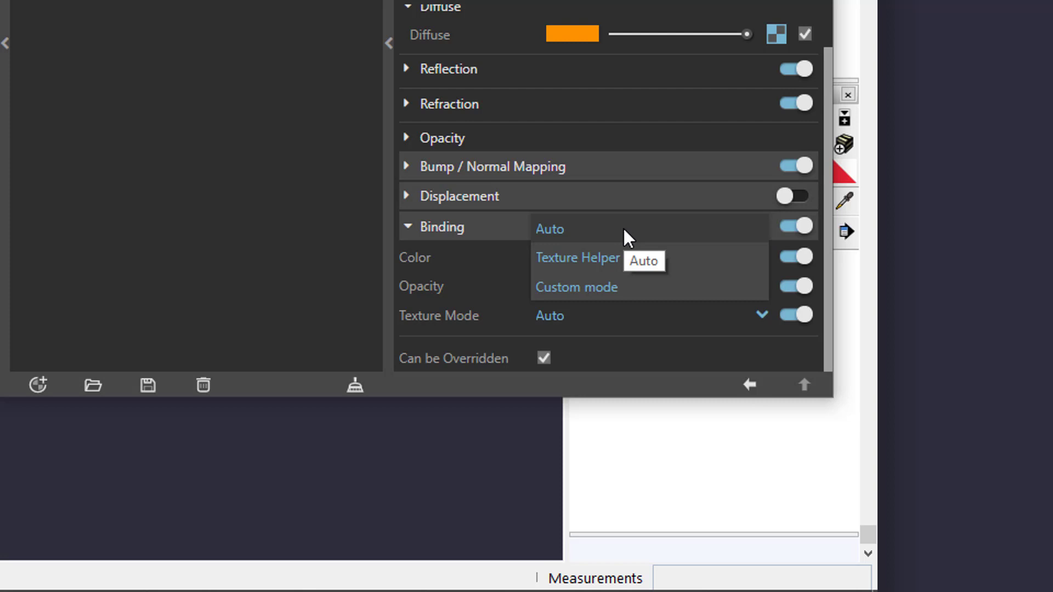
mouse_move(625, 305)
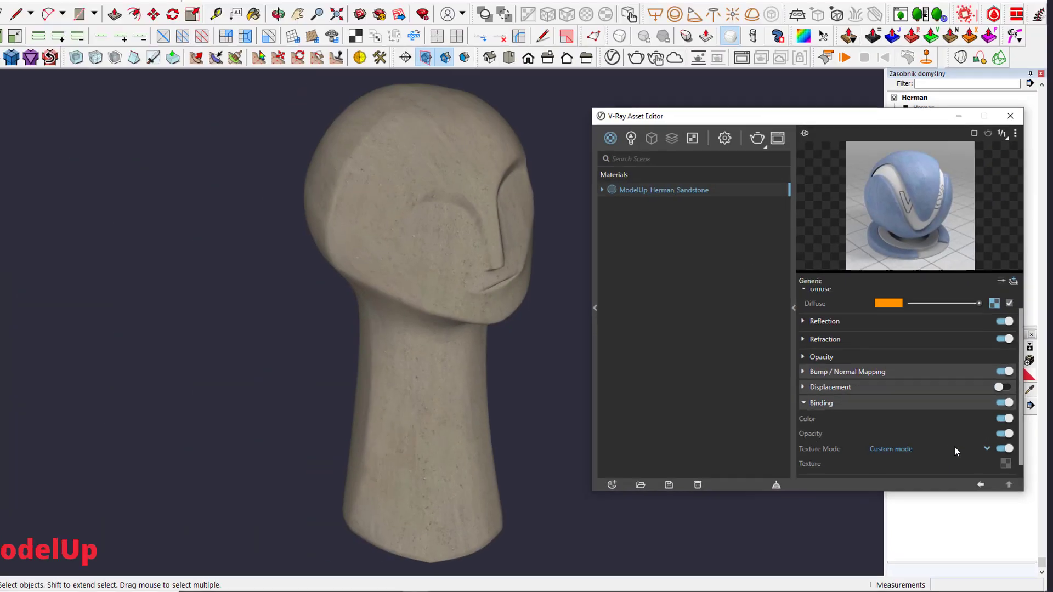
- Paste the diffuse Color Correction's sandstone bitmap as an instance into Binding Texture, then close the editor
left_click(1005, 463)
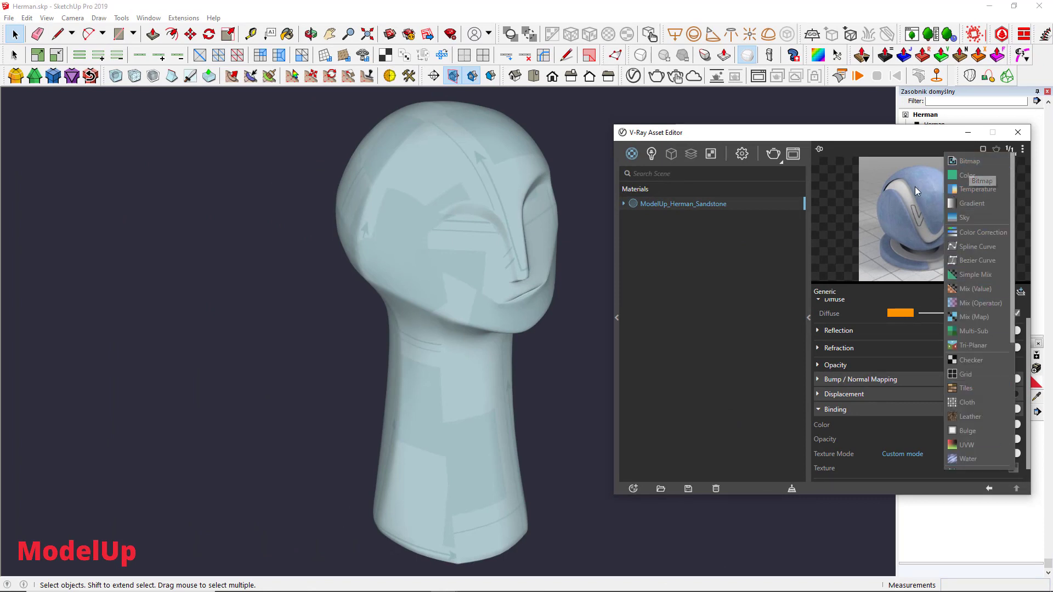
left_click(982, 231)
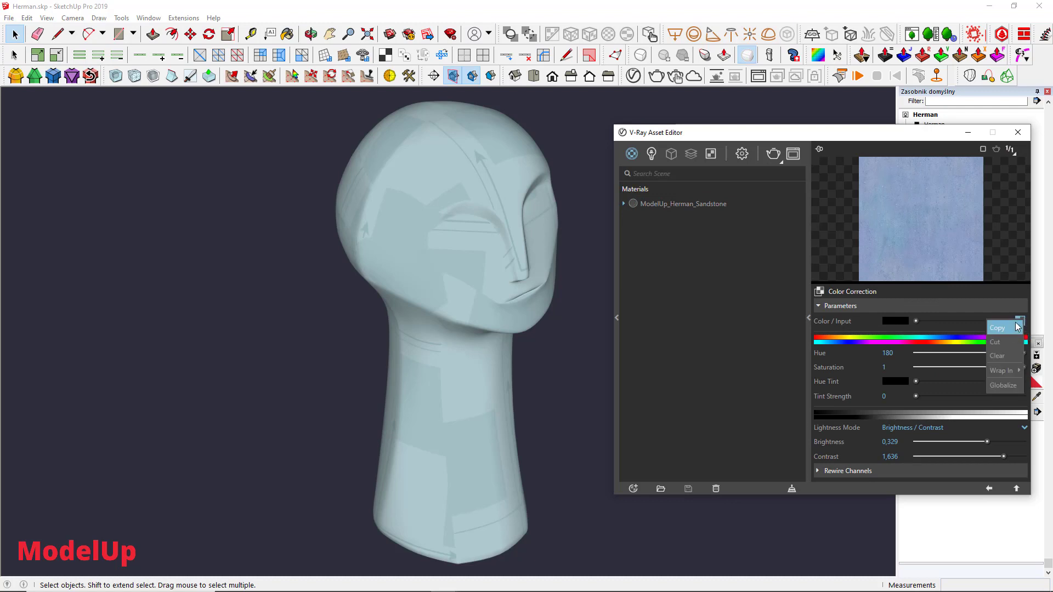
left_click(997, 328)
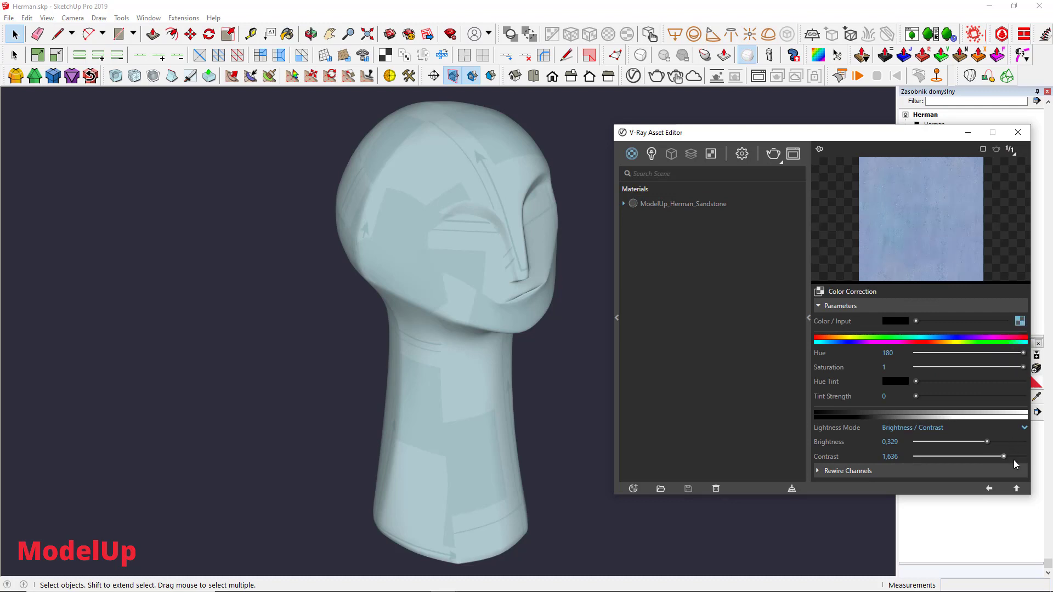
left_click(683, 204)
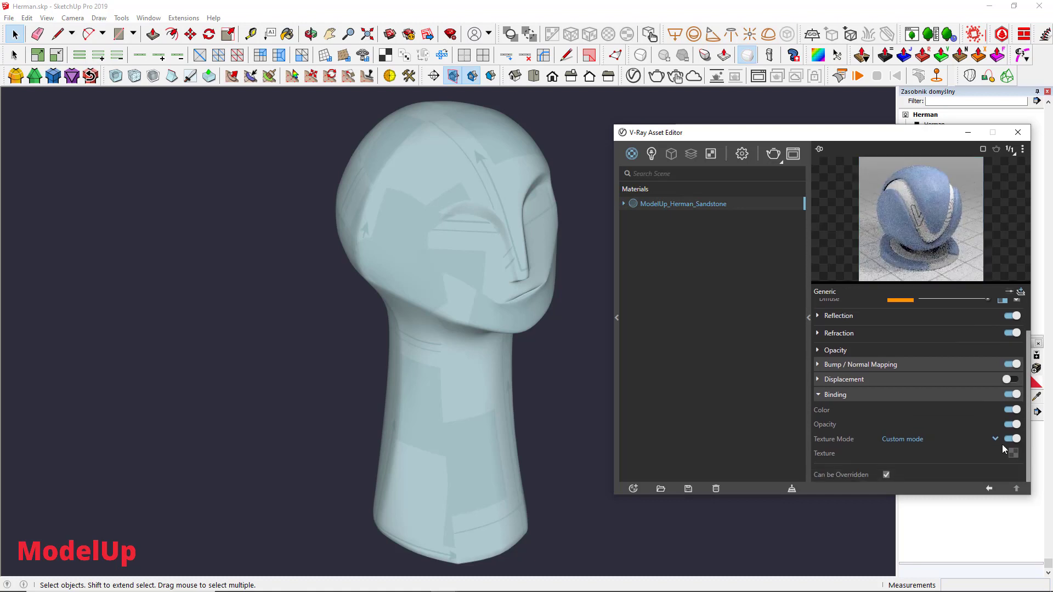
left_click(996, 439)
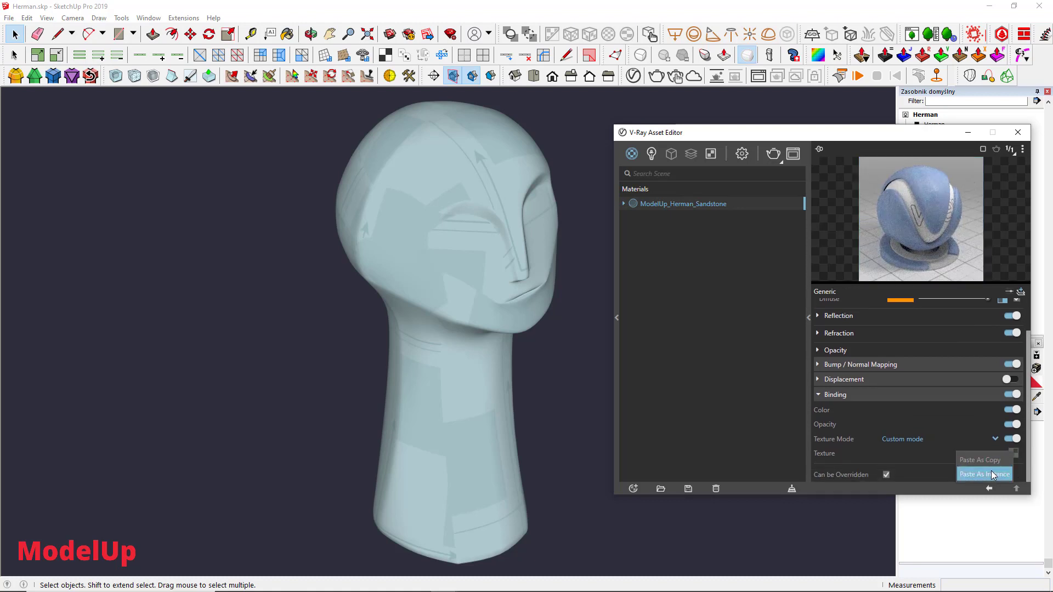
left_click(983, 474)
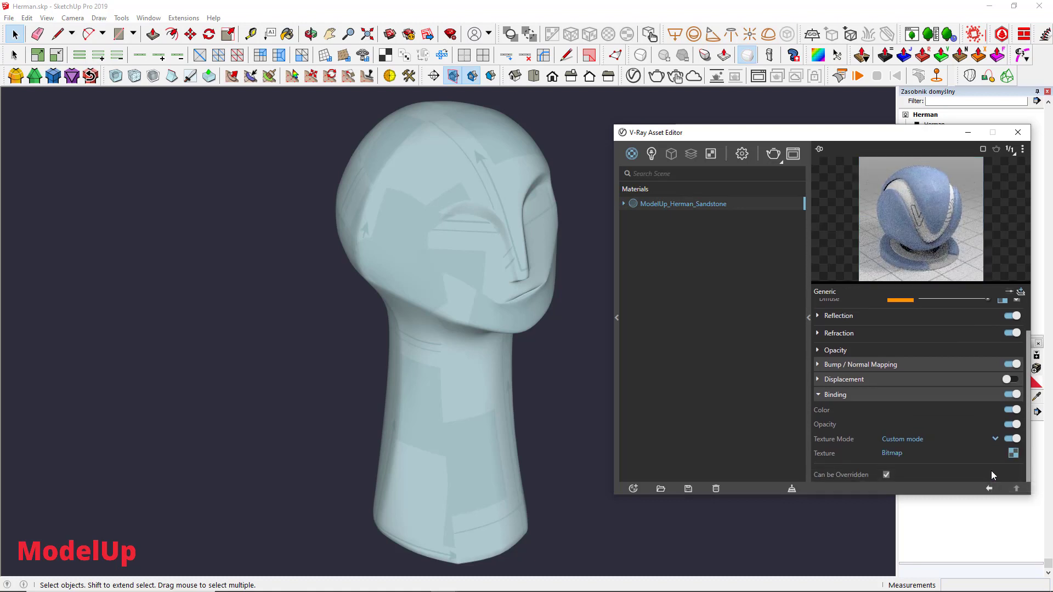
left_click(1017, 132)
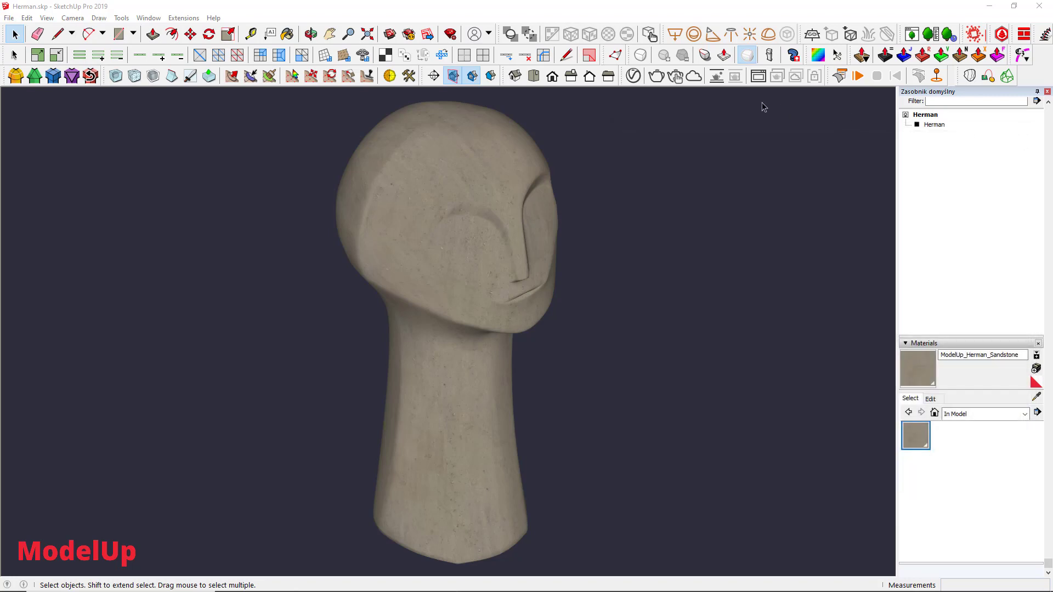
left_click(715, 75)
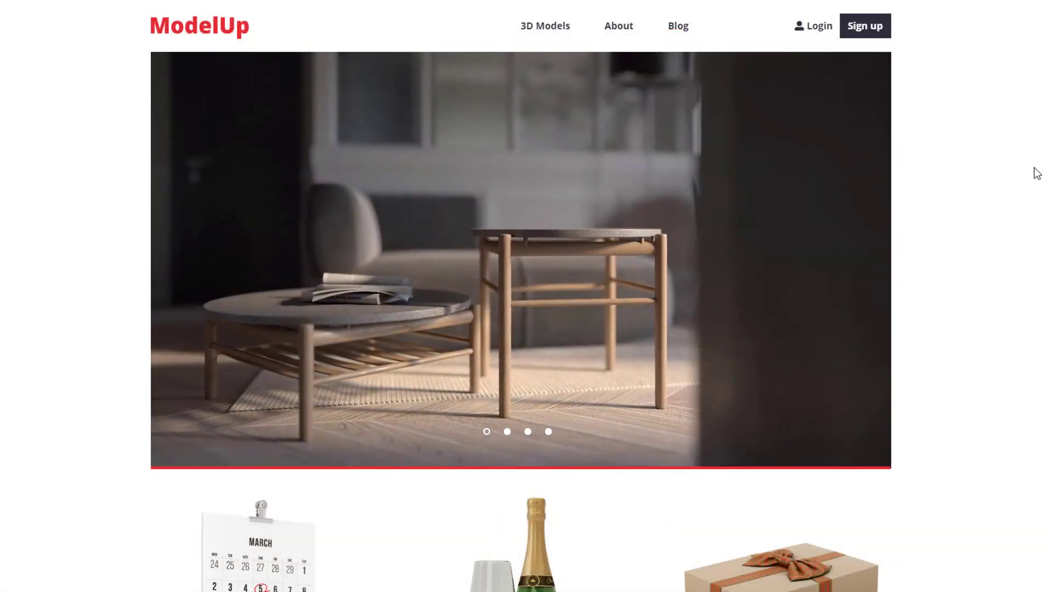
- Scroll the ModelUp catalogue, load more models, and scroll on toward the Herman sculpture
scroll("down", 3)
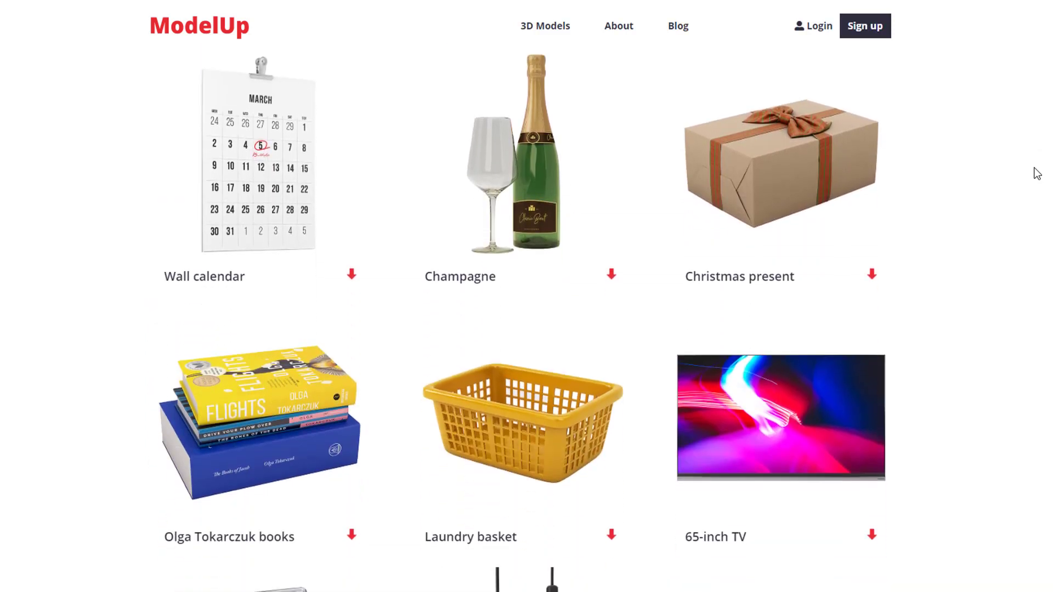
scroll("down", 3)
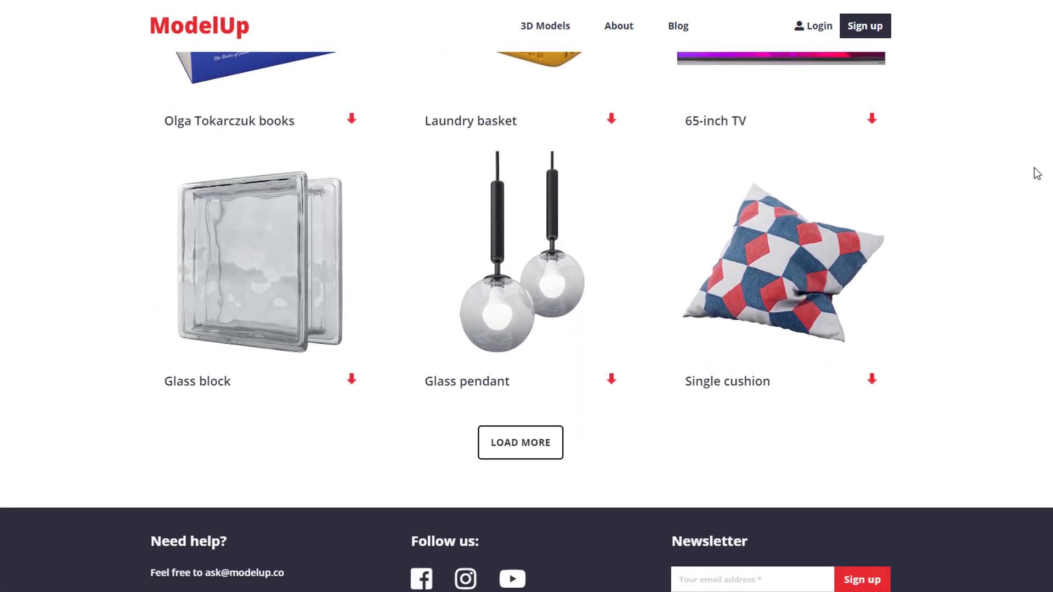
left_click(520, 442)
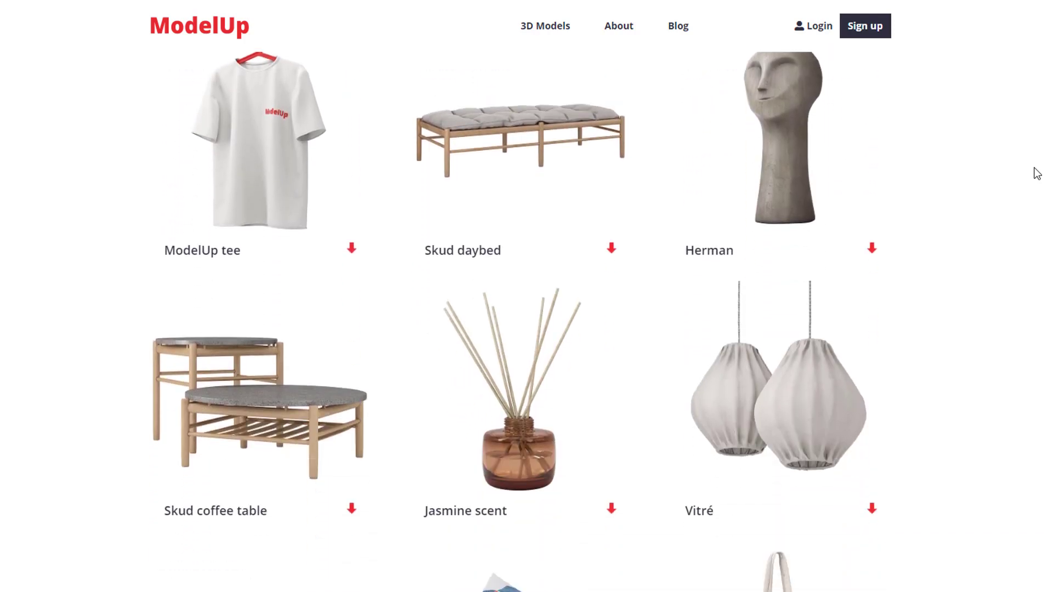
scroll("down", 3)
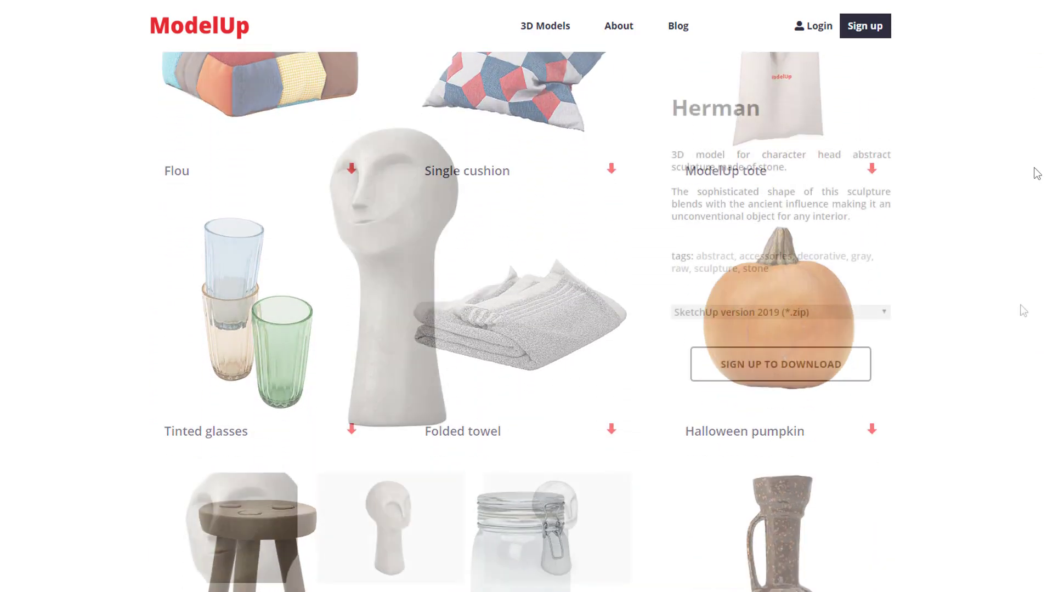